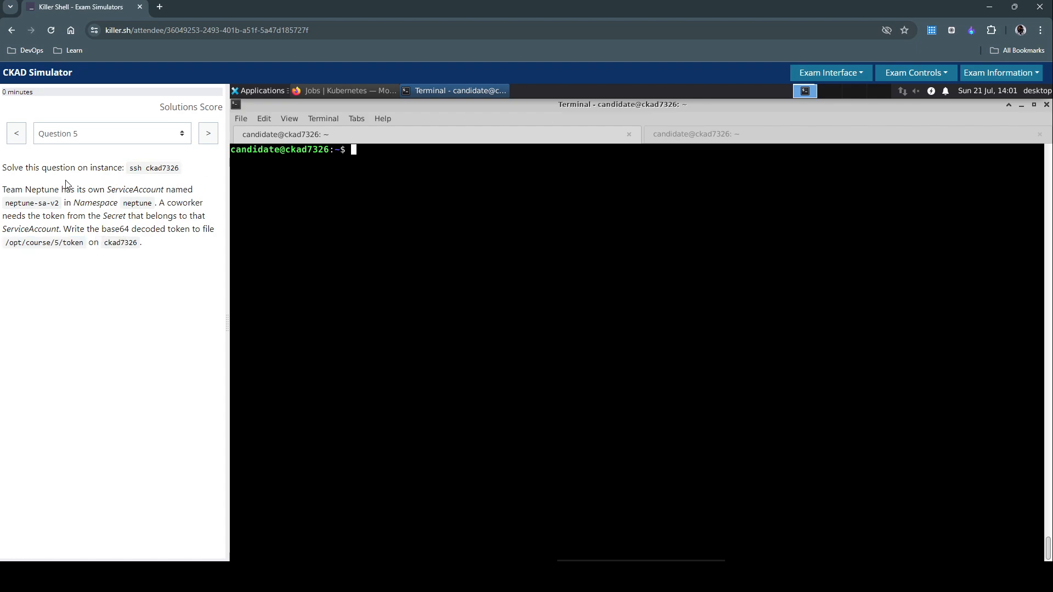
mouse_move(291, 154)
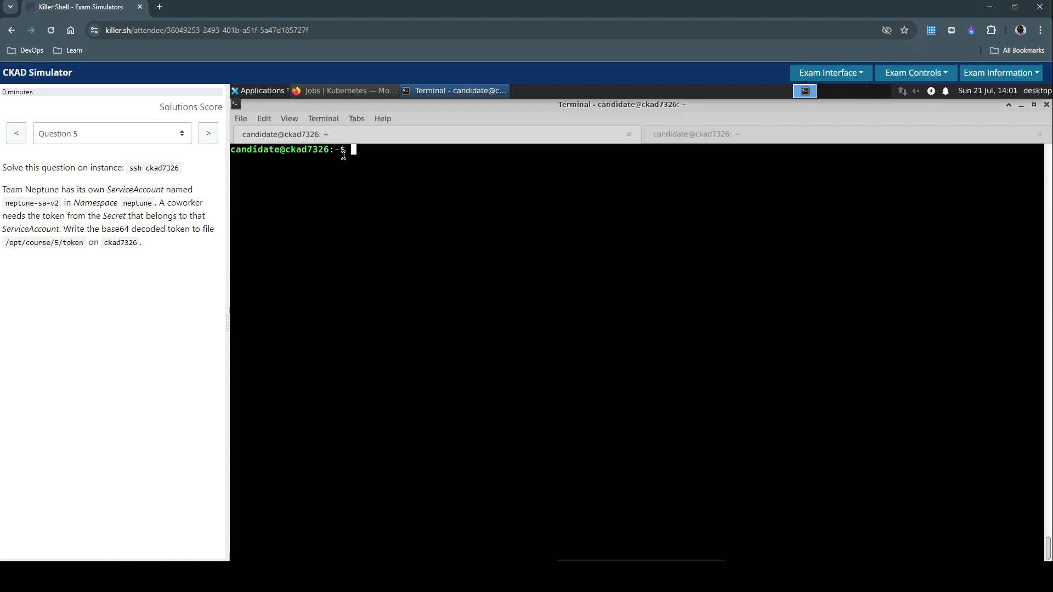
mouse_move(151, 336)
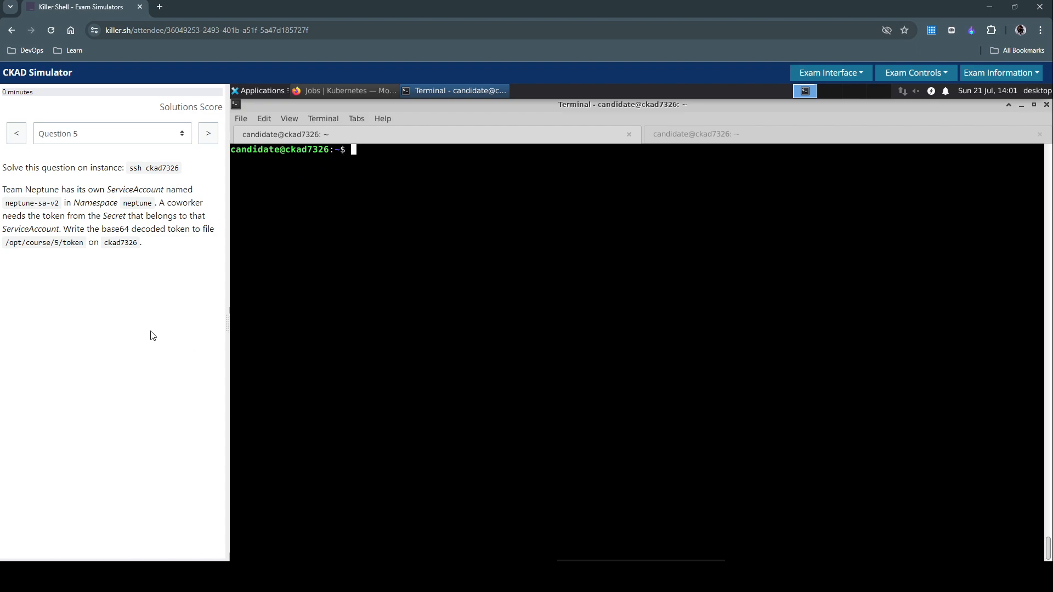
mouse_move(9, 187)
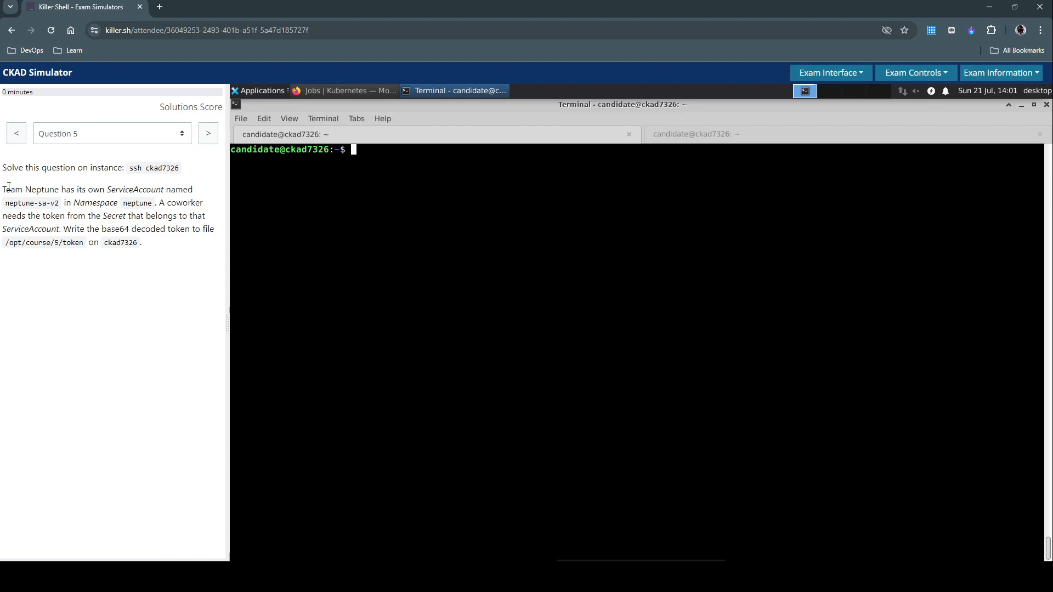
Mark the 'Team Neptune' words in the task text
double_click(30, 189)
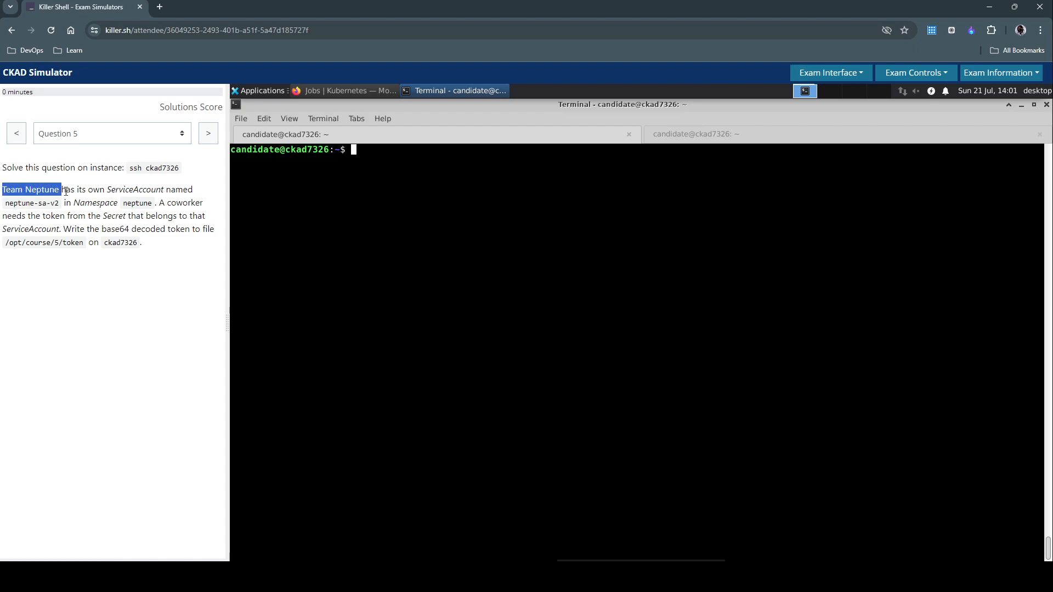
drag(60, 189, 99, 190)
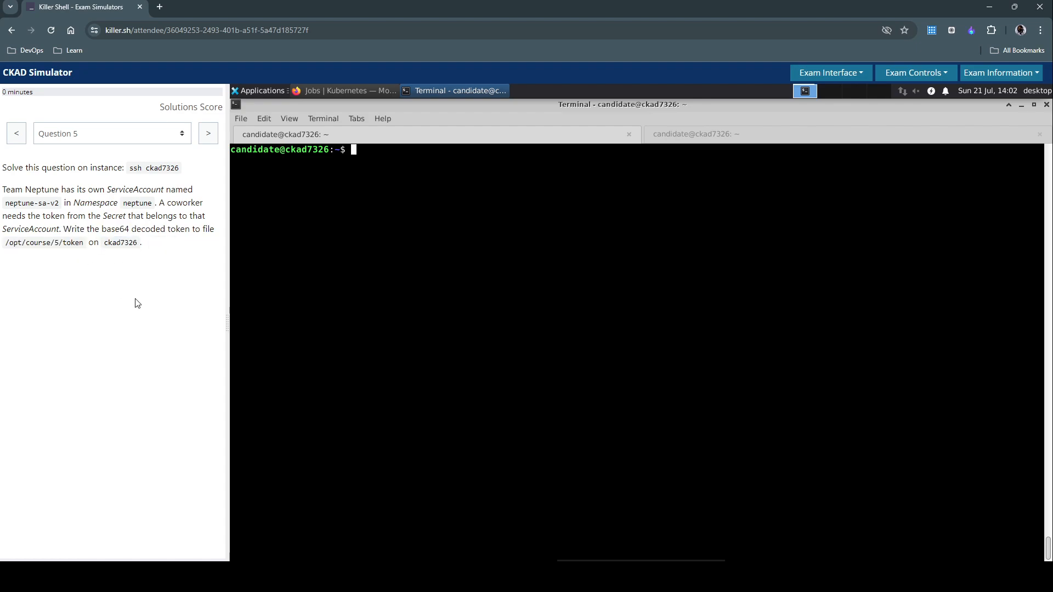
mouse_move(417, 264)
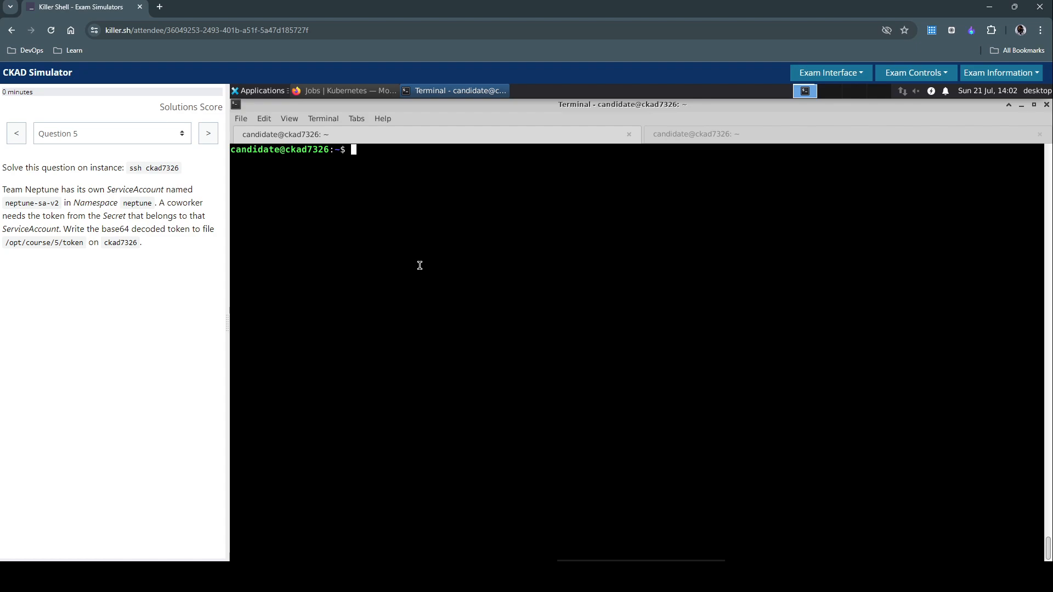
mouse_move(202, 293)
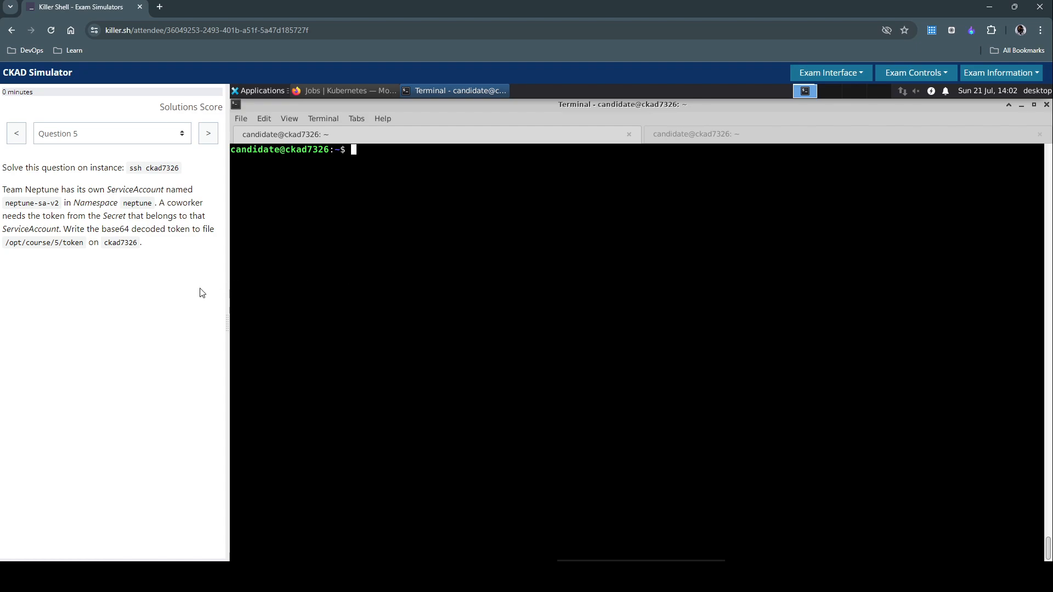
mouse_move(94, 288)
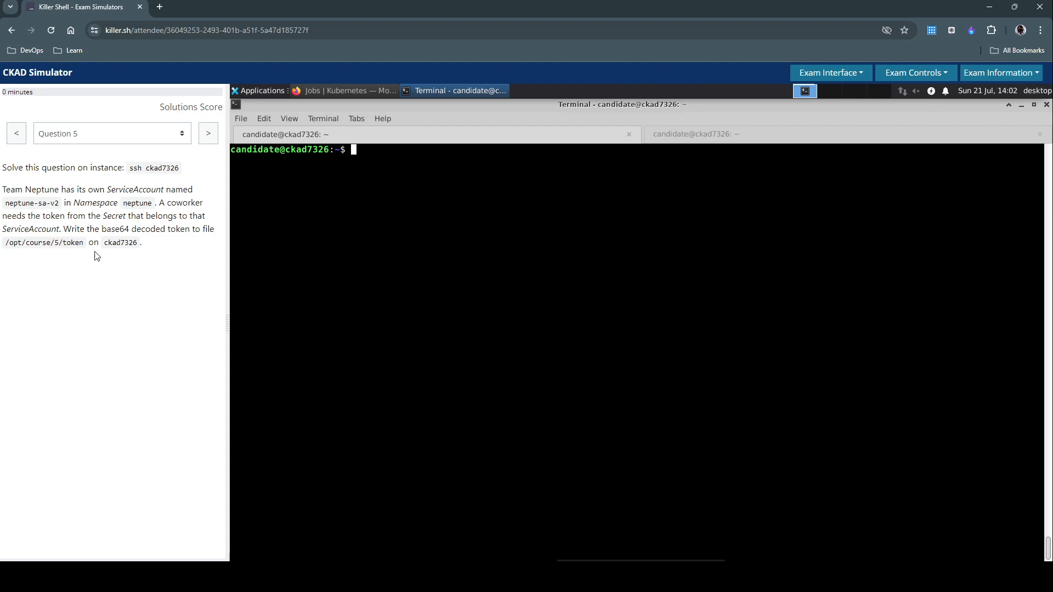
mouse_move(376, 260)
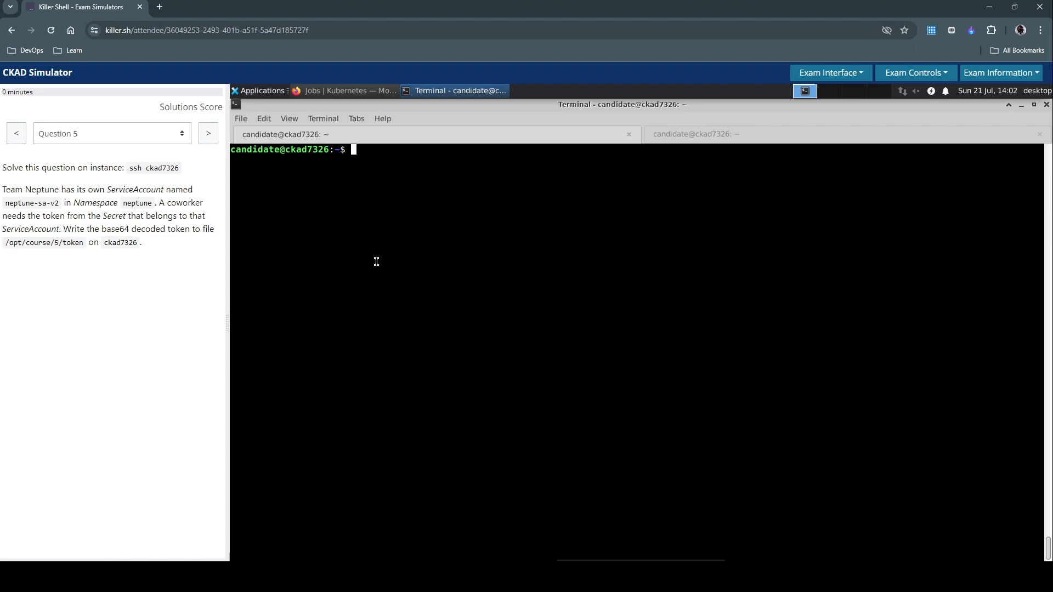
List ServiceAccounts in namespace neptune, showing default and neptune-sa-v2
text(k get sa -n ne)
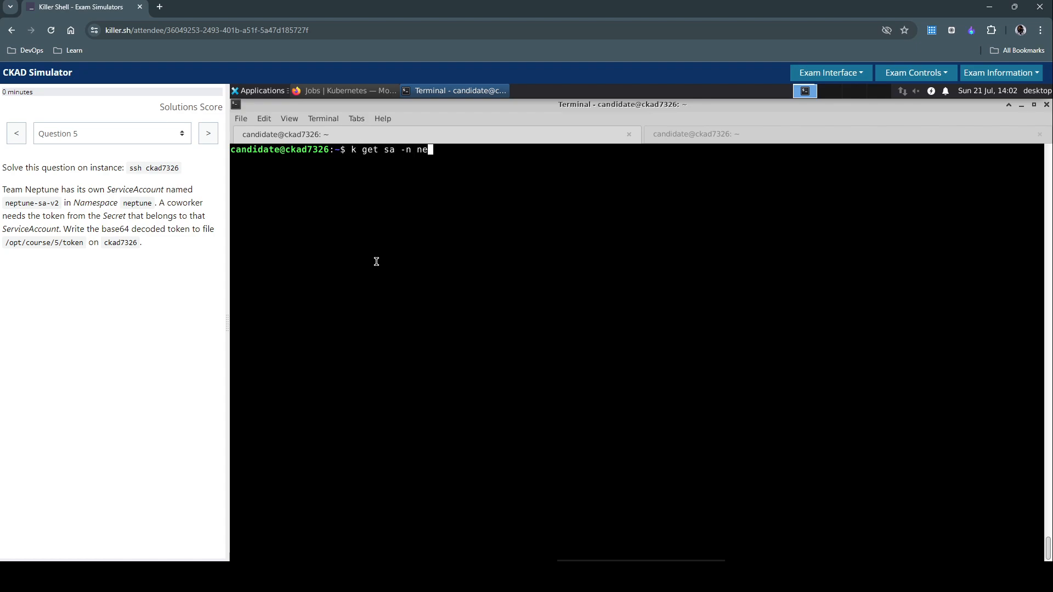
text(ptune)
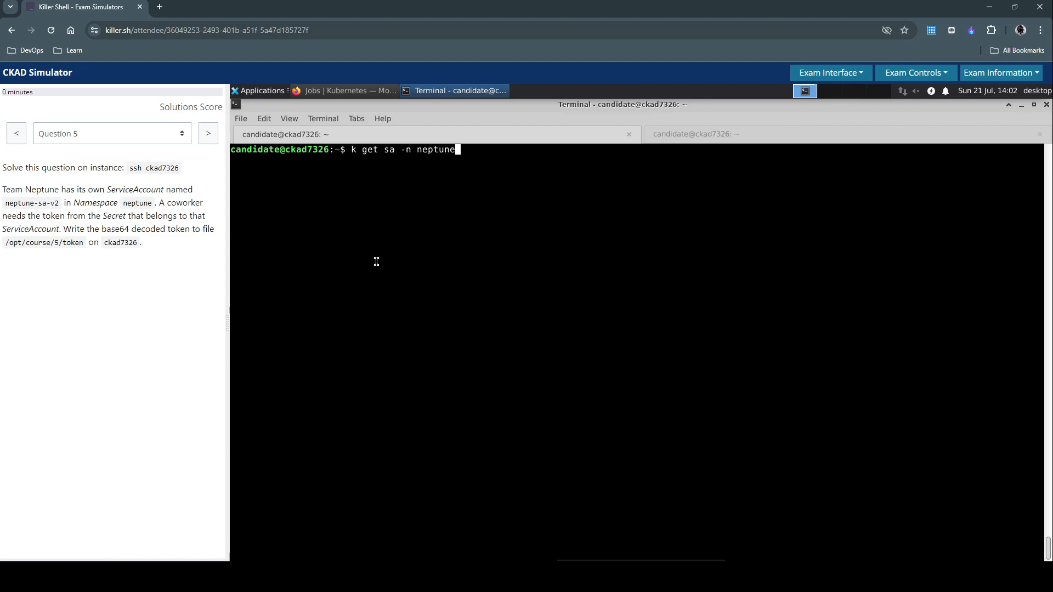
key(Return)
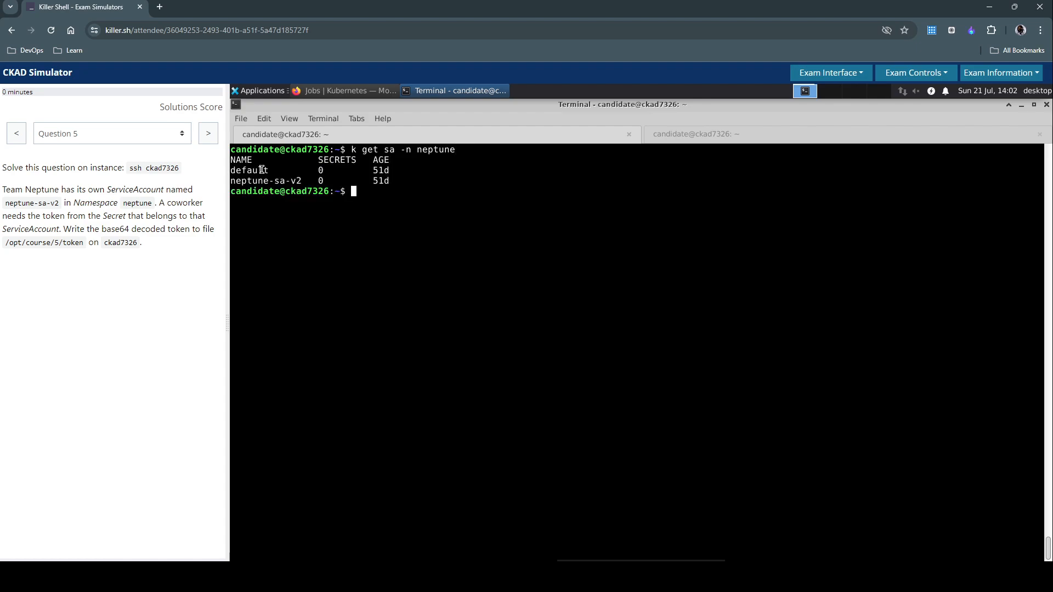
double_click(265, 181)
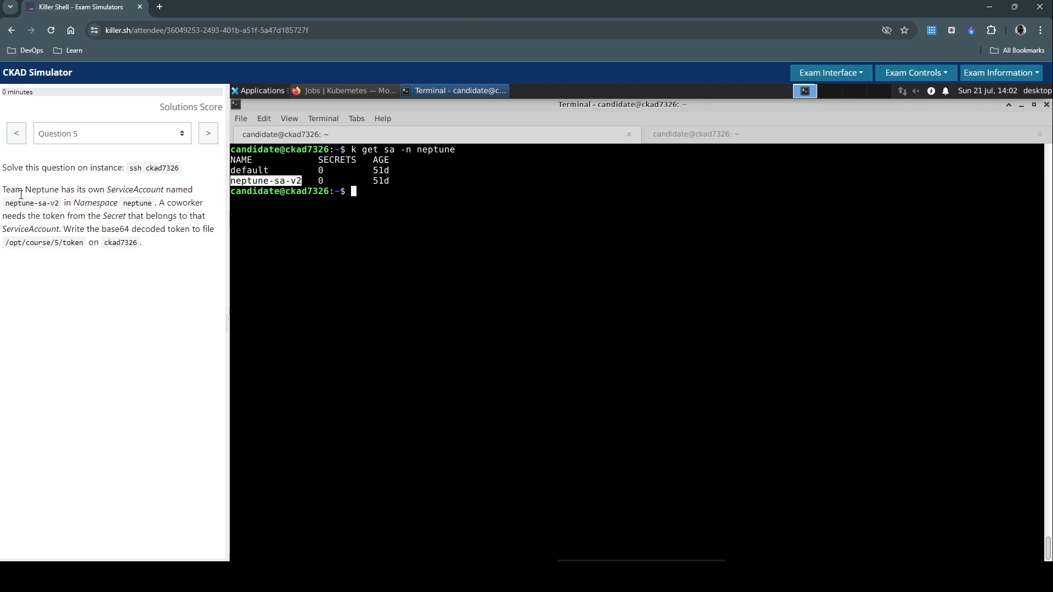
mouse_move(309, 193)
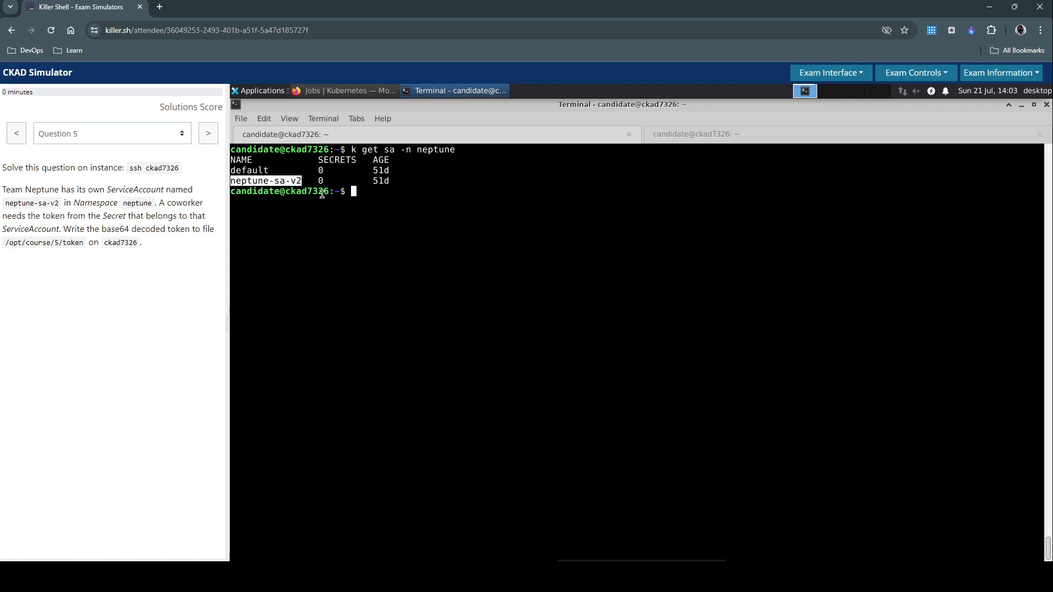
mouse_move(456, 205)
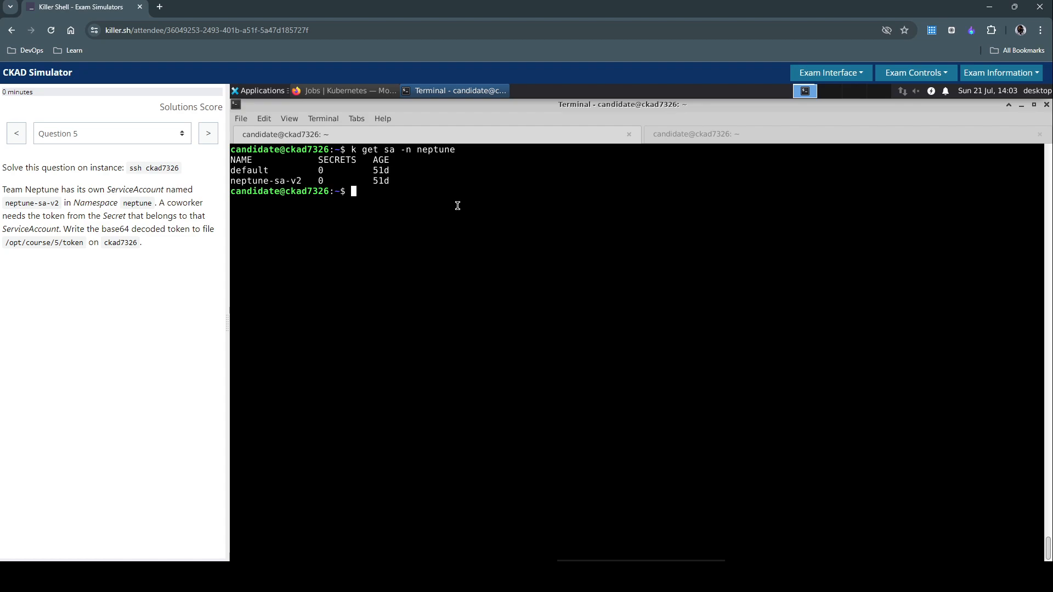
Describe sa neptune-sa-v2 in namespace neptune, revealing its token secret neptune-secret-1
text(k)
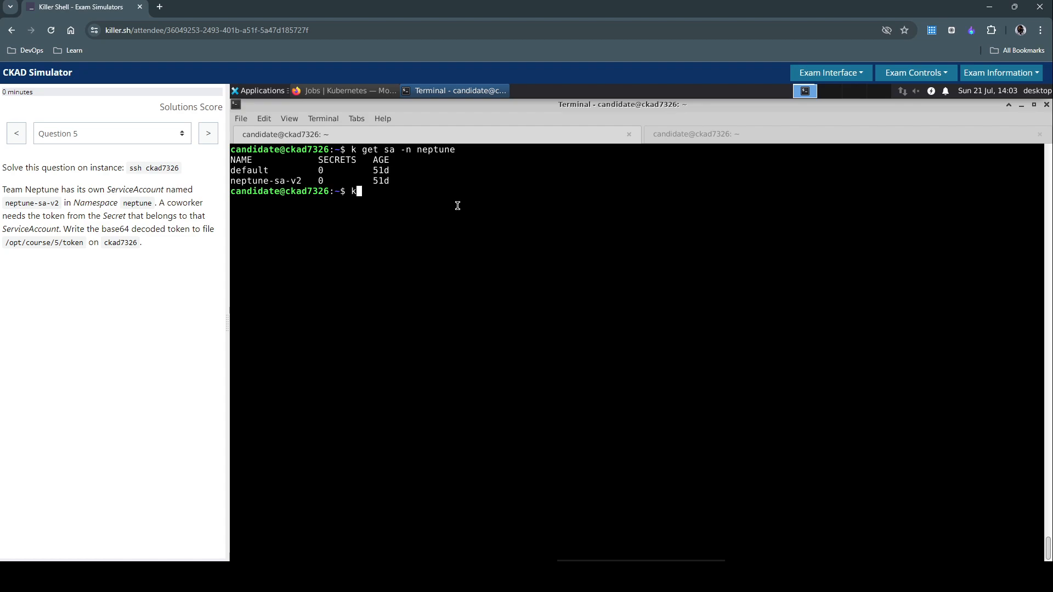
text(get)
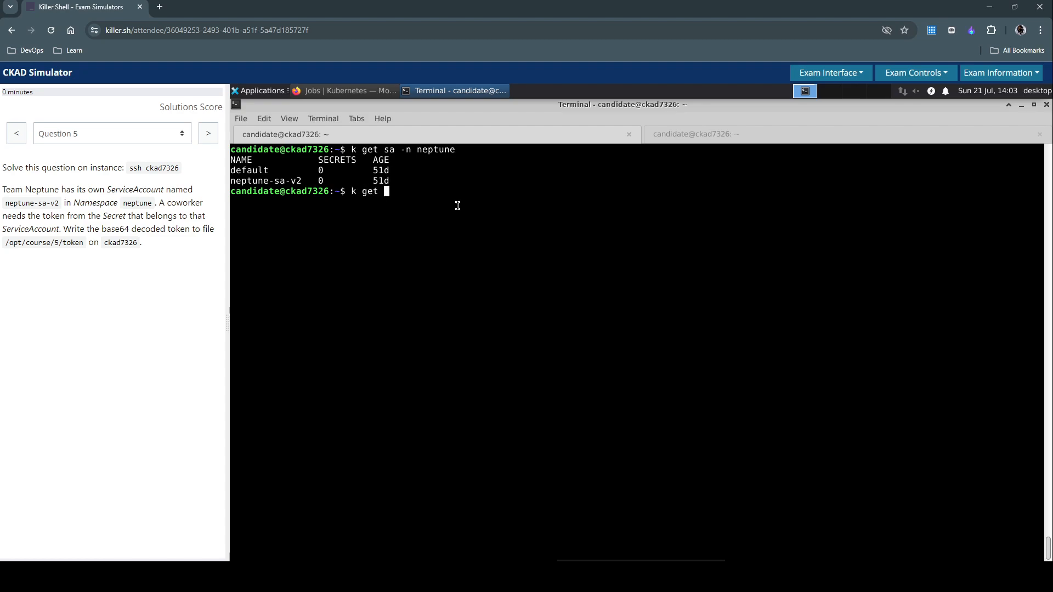
text(de)
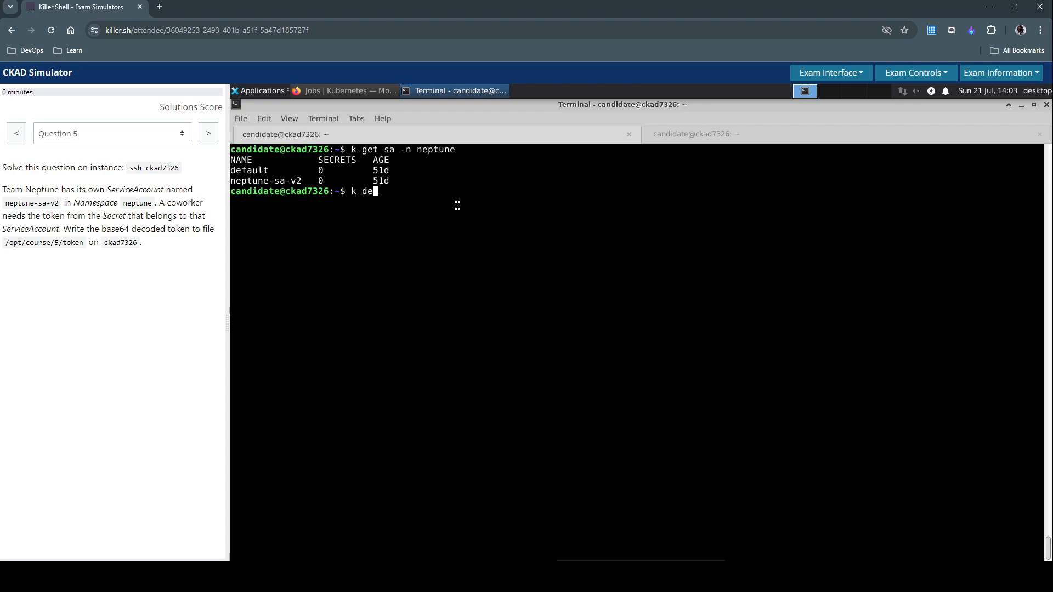
text(scribe -n)
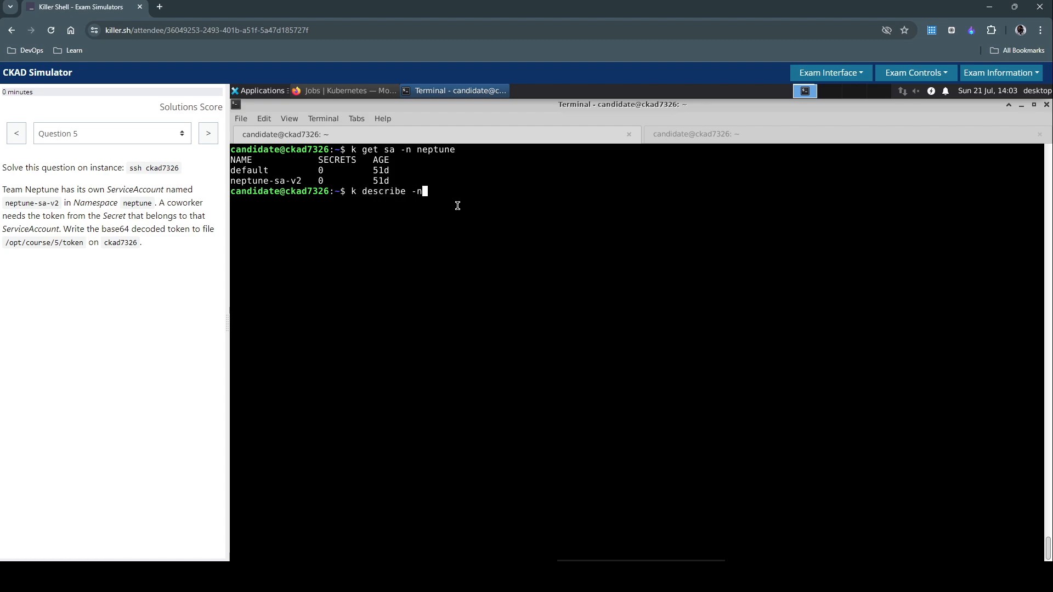
text(nept)
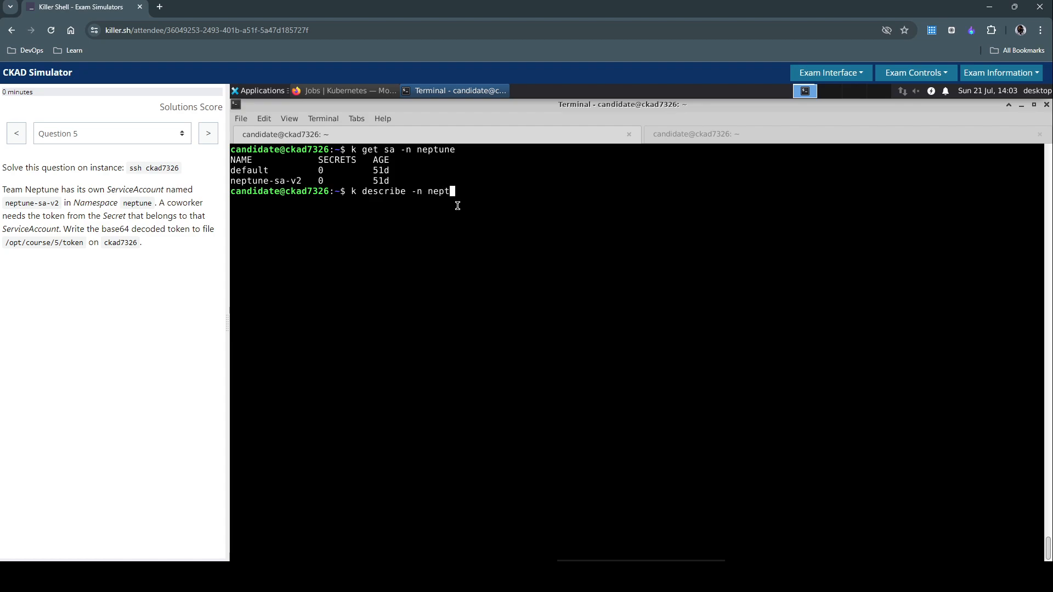
text(une)
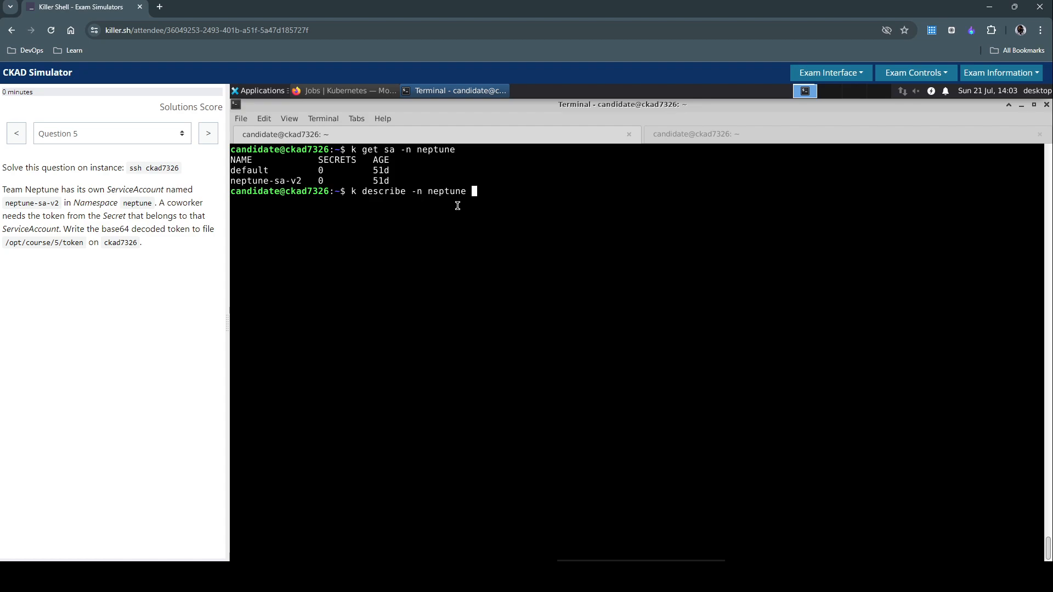
text(sa)
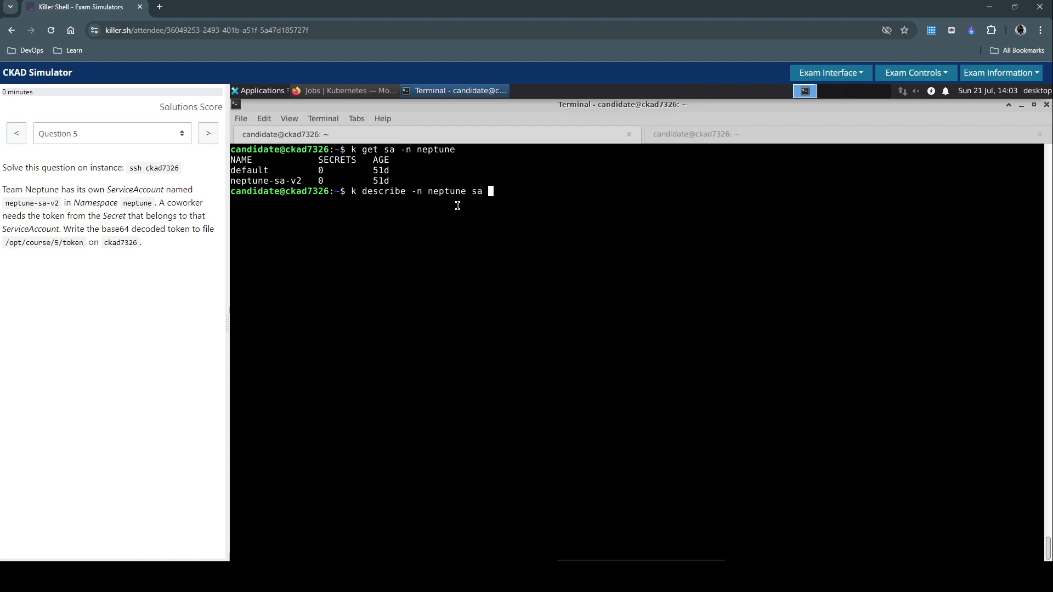
text(neptune-sa-v2)
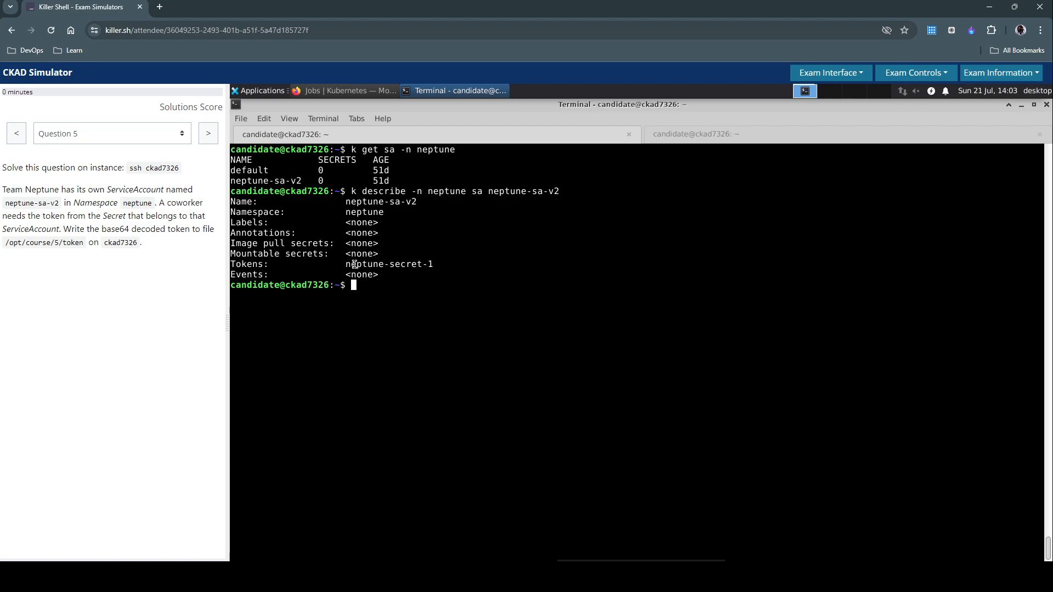
double_click(388, 263)
text(k)
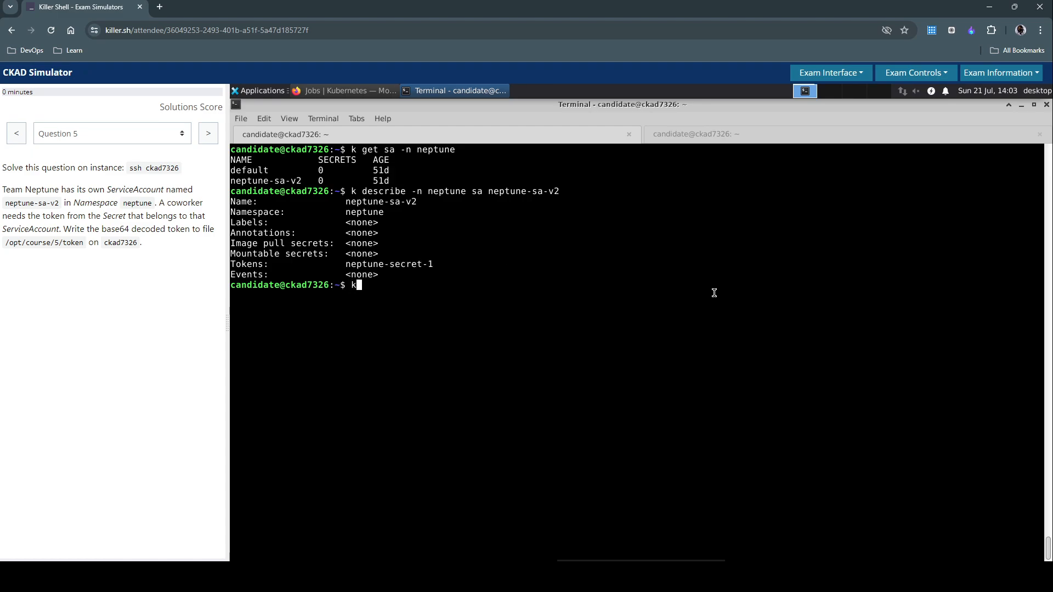
Build the k get secrets -n neptune neptune-secret-1 -o=jsonpath query, hitting the missing-template error
text(get secretes)
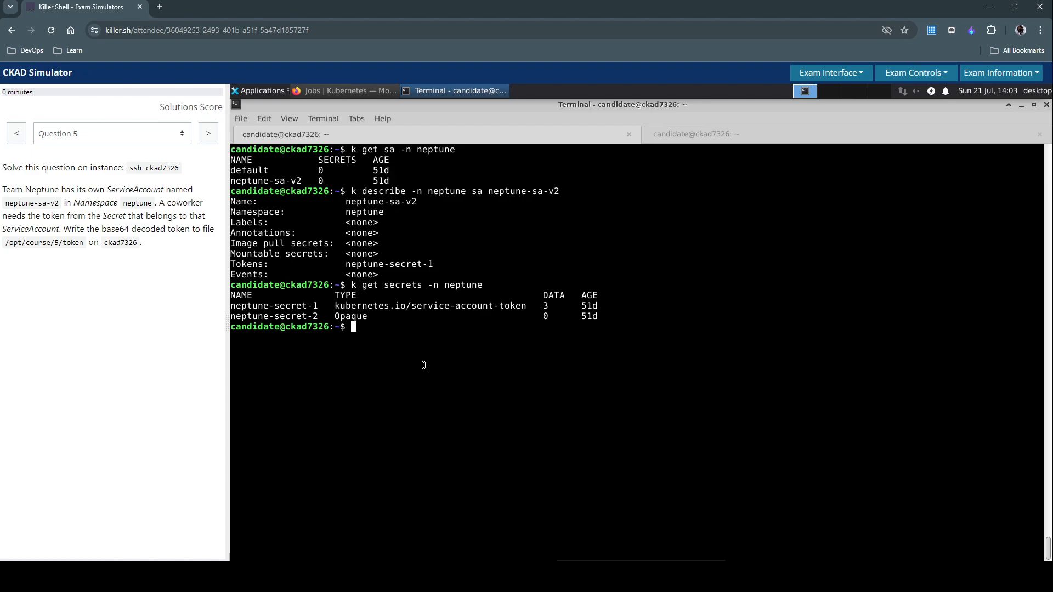
mouse_move(386, 243)
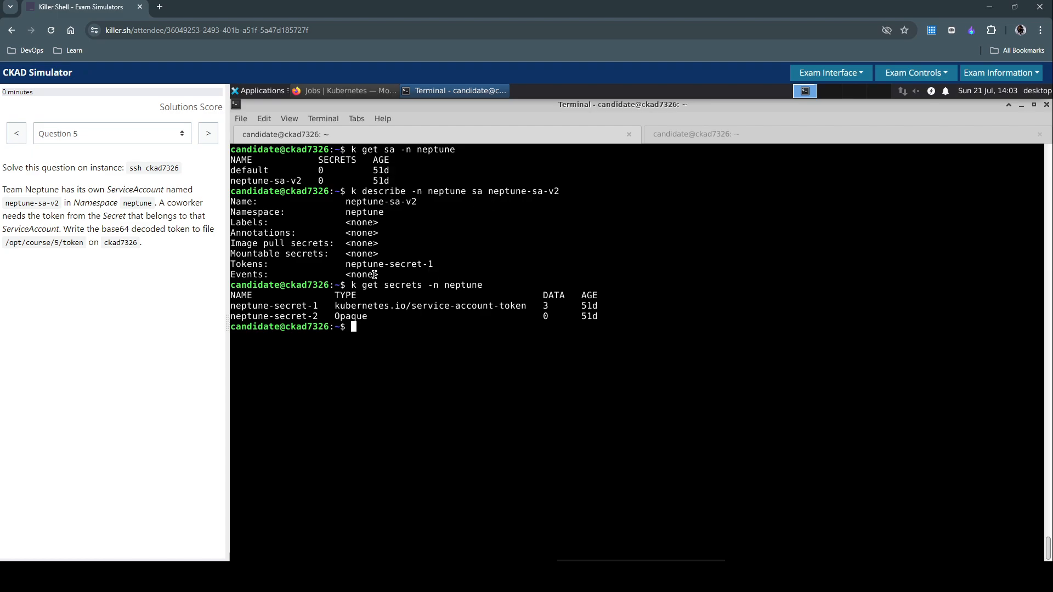
double_click(390, 264)
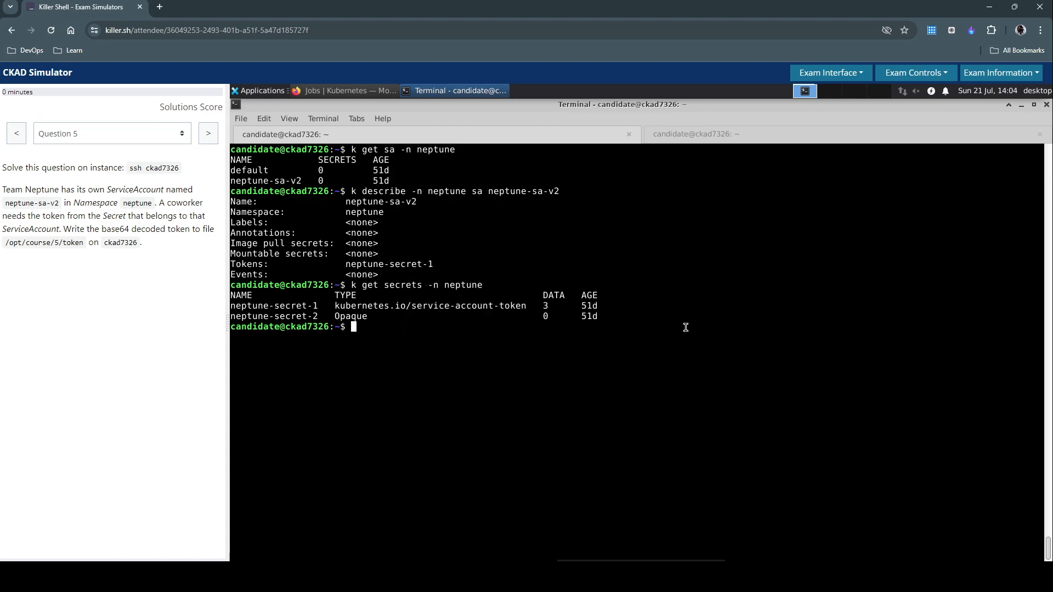
text(k get secrets)
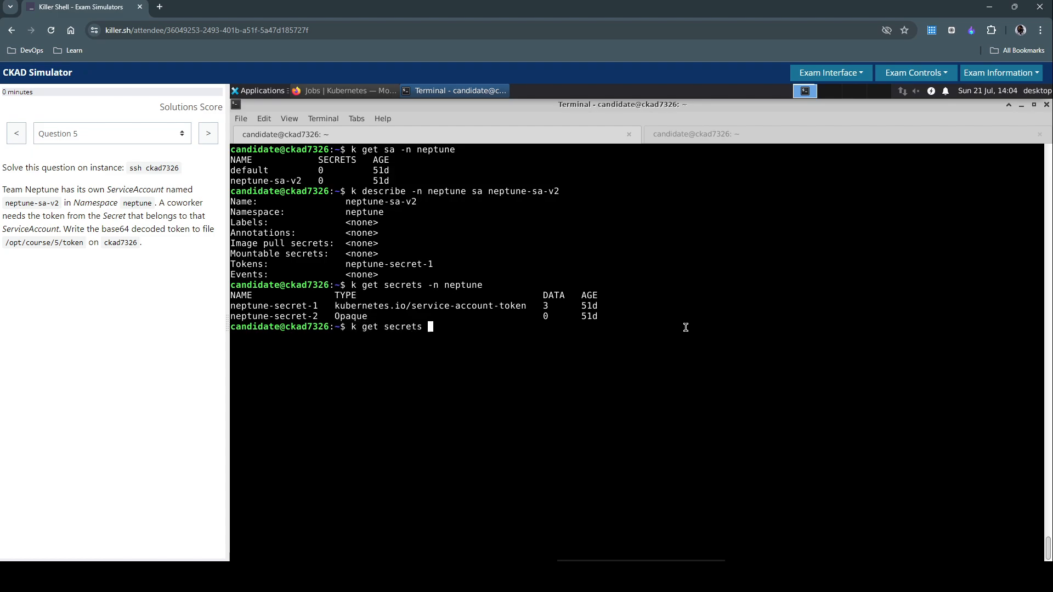
text(-n neptune neptune-secret-1)
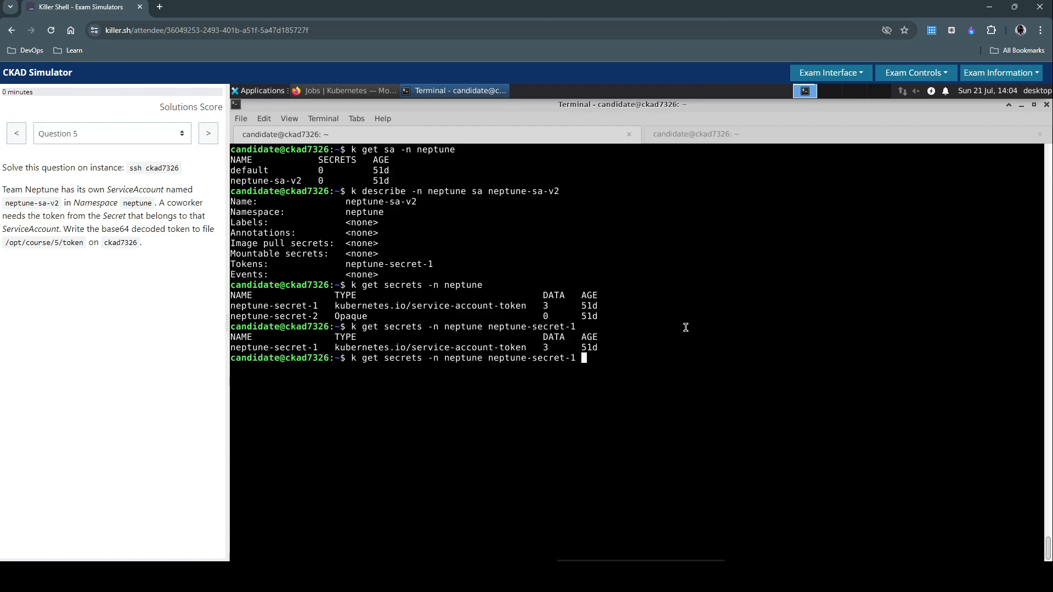
text(-)
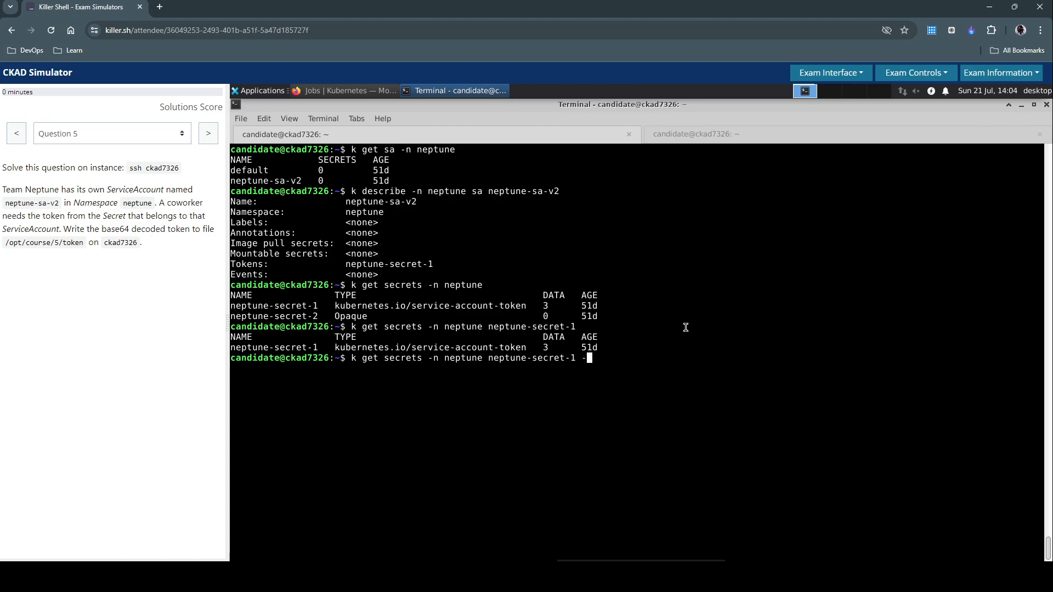
text(-o=)
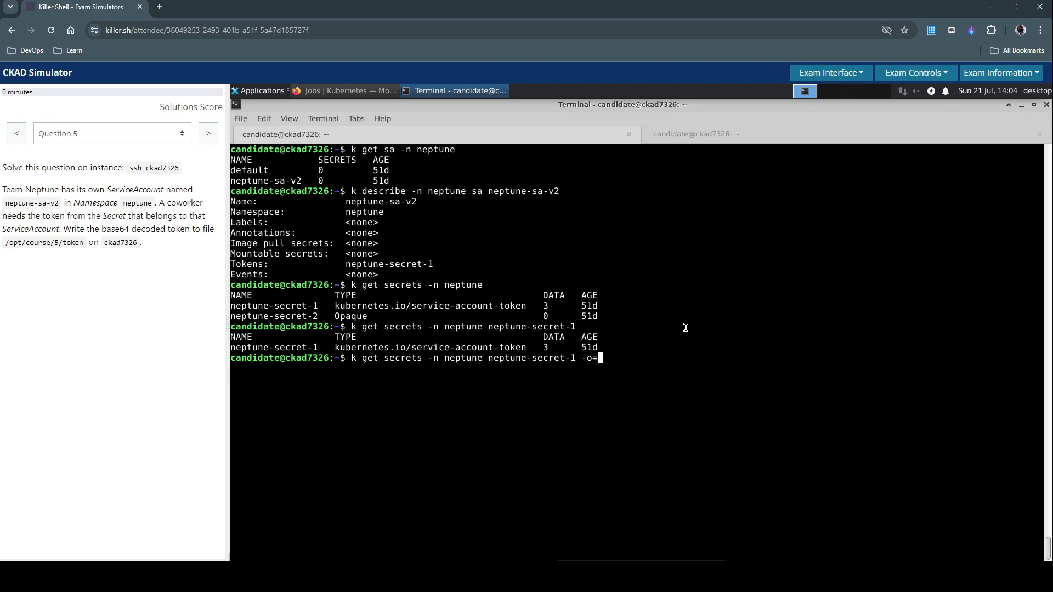
text(j)
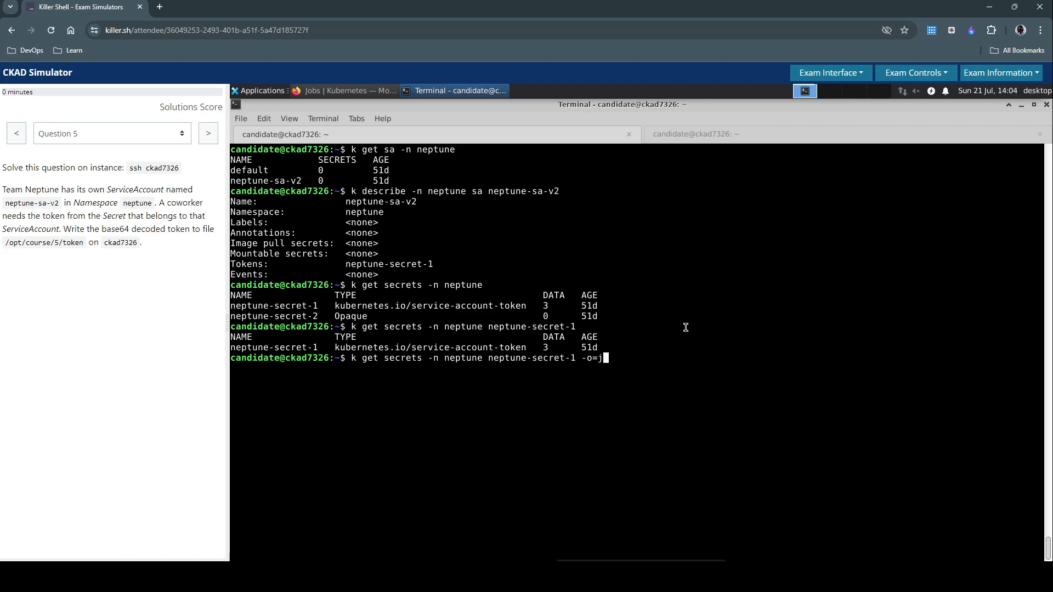
text(sonpath)
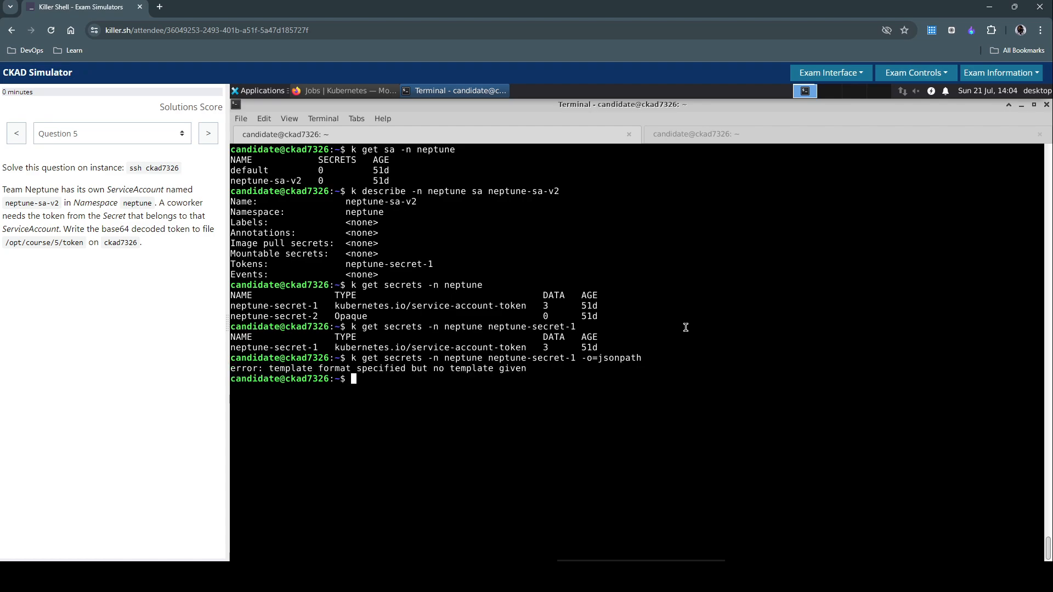
Run the query with jsonpath="{.data}" to print the secret's ca.crt, namespace and token fields
text(k get secrets -n neptune neptune-secret-1 -o=jsonpath)
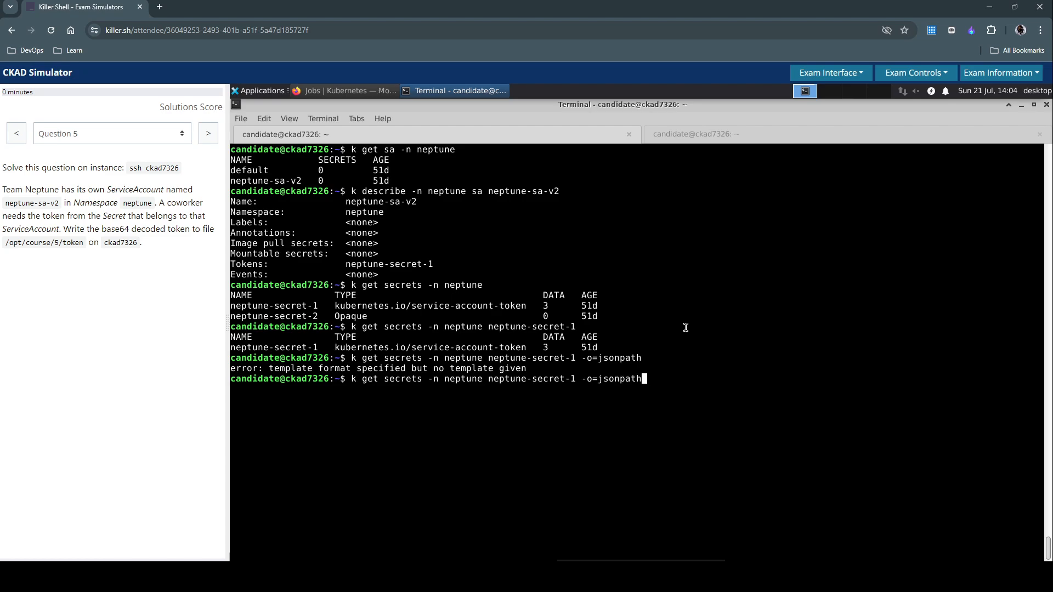
text("")
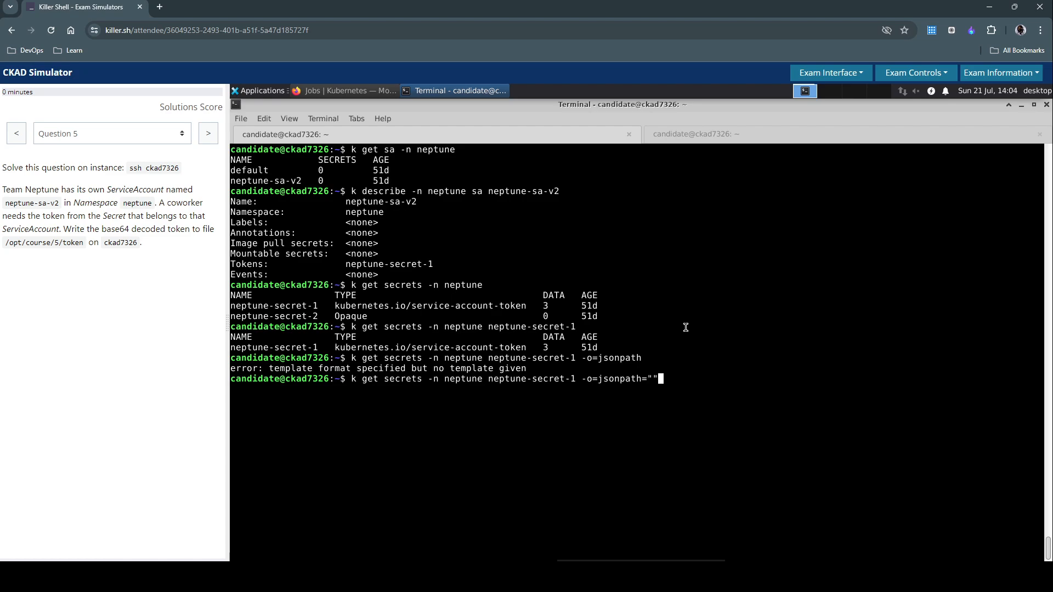
text({.})
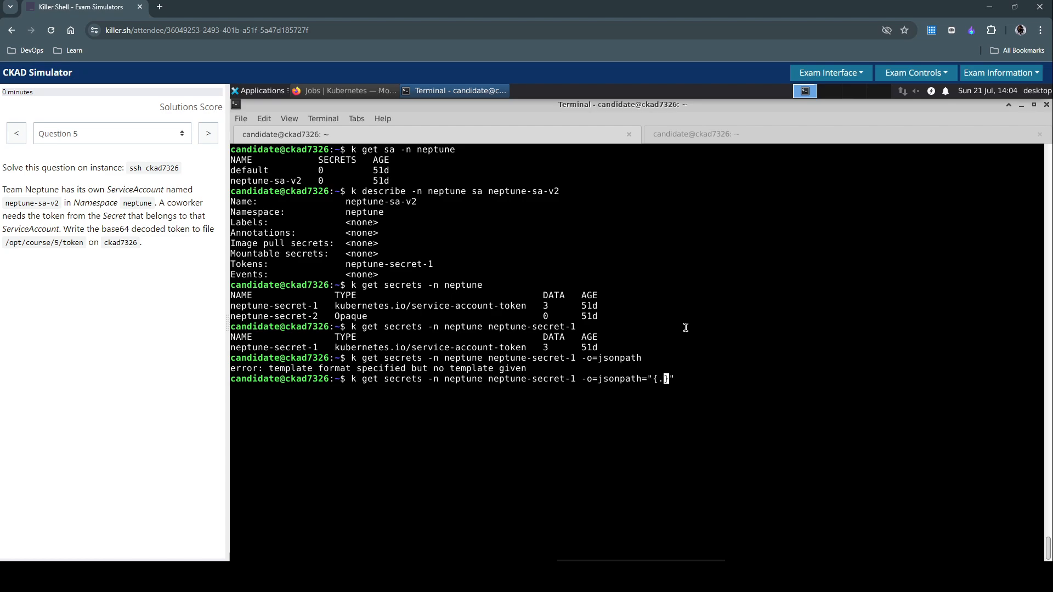
key(Return)
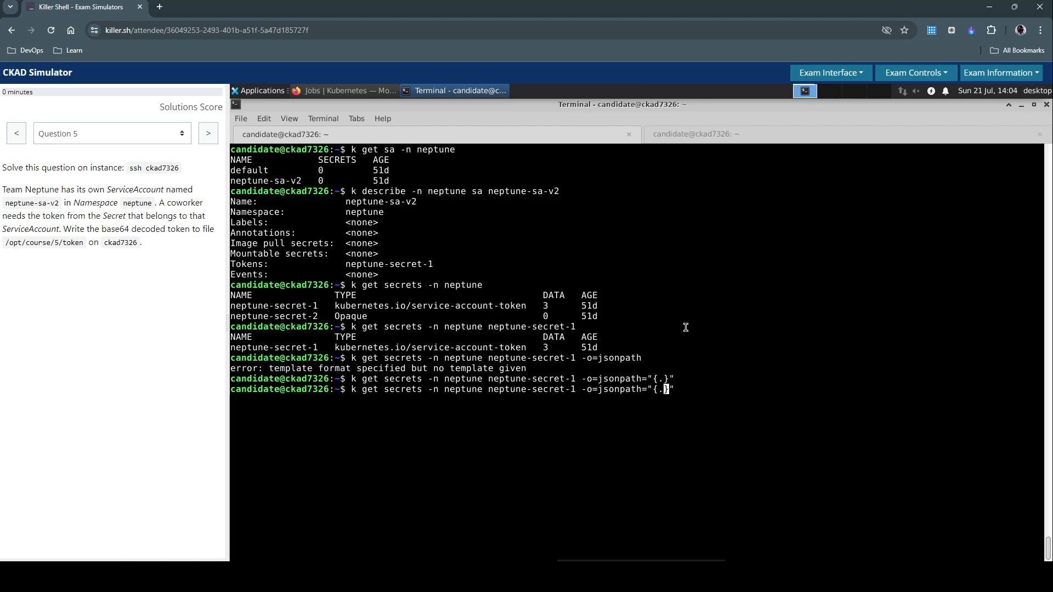
text(data)
key(Return)
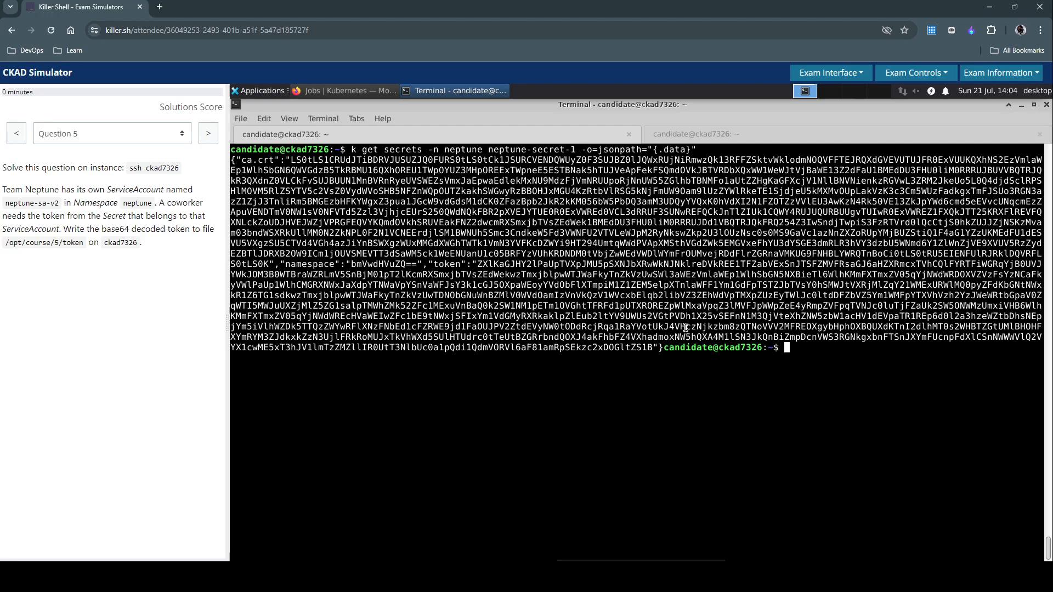
Pipe the {.data} output through jq and point out the namespace and token fields
text(k get secrets -n neptune neptune-secret-1 -o=jsonpath="{.data}" | j)
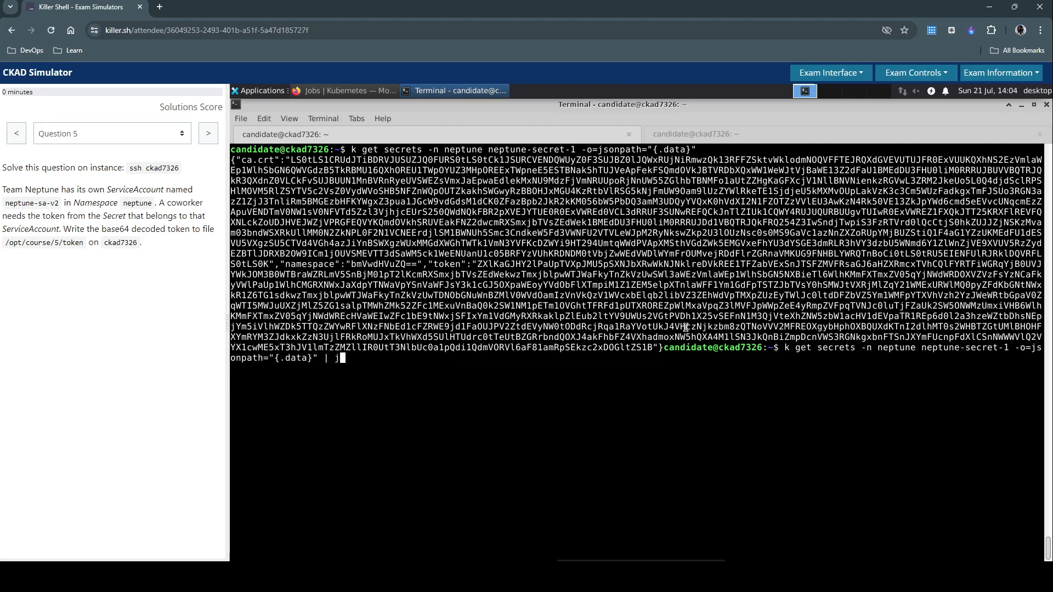
text(q)
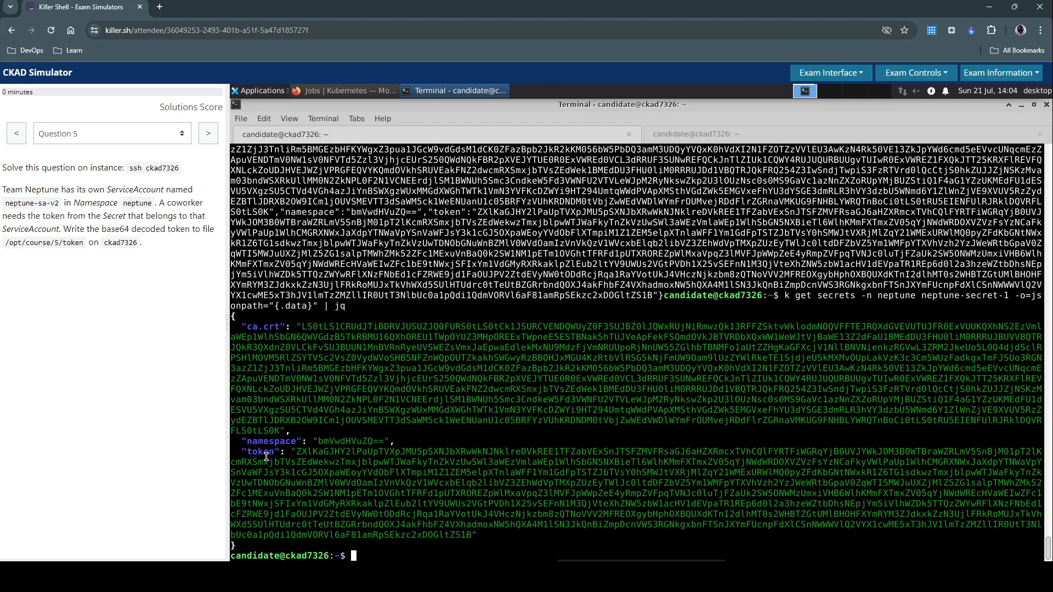
drag(295, 452, 323, 462)
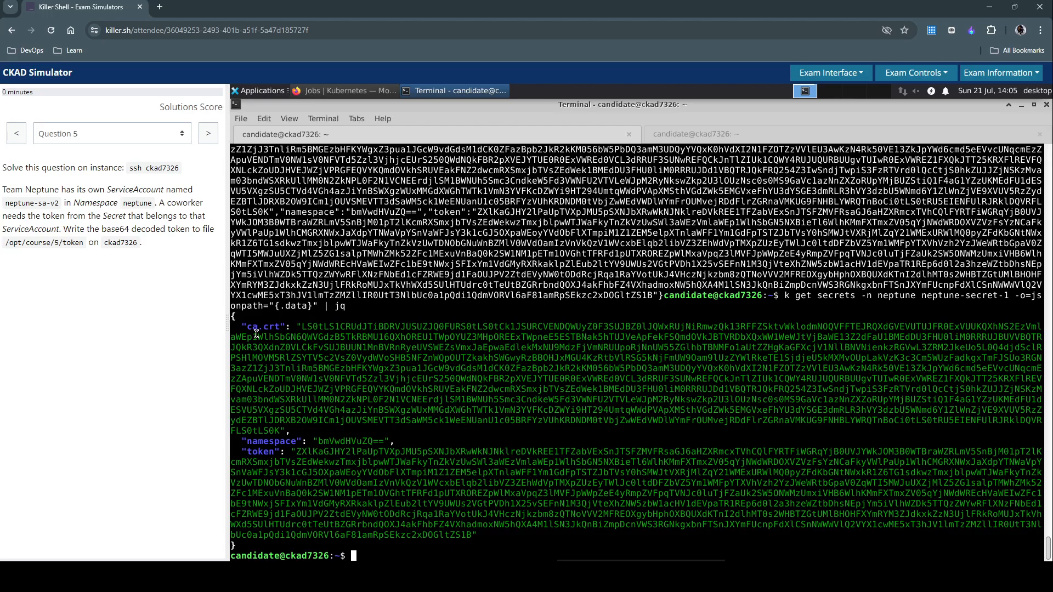
double_click(271, 441)
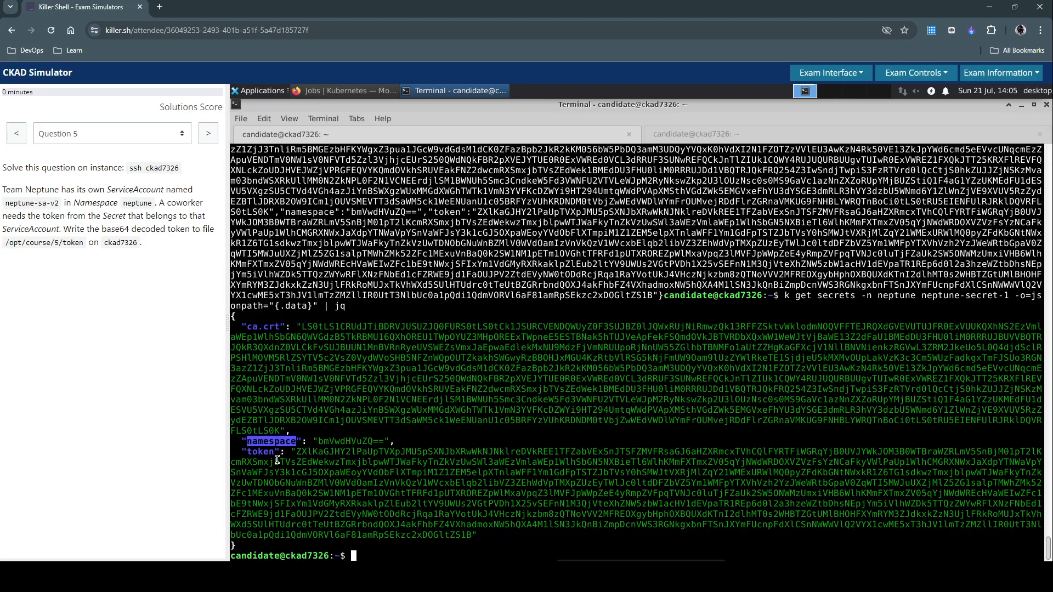
double_click(261, 451)
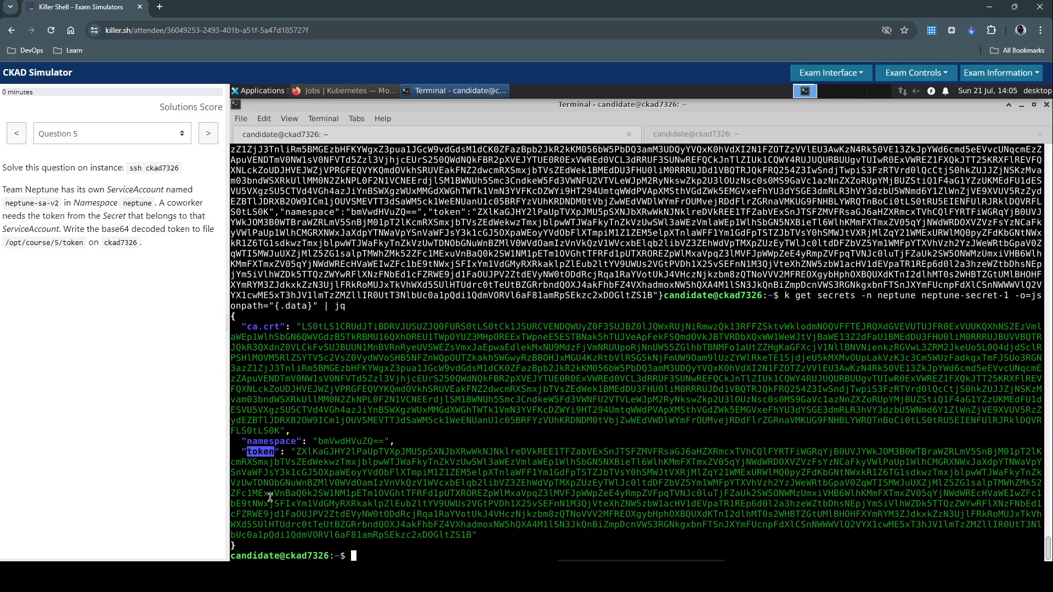
mouse_move(66, 296)
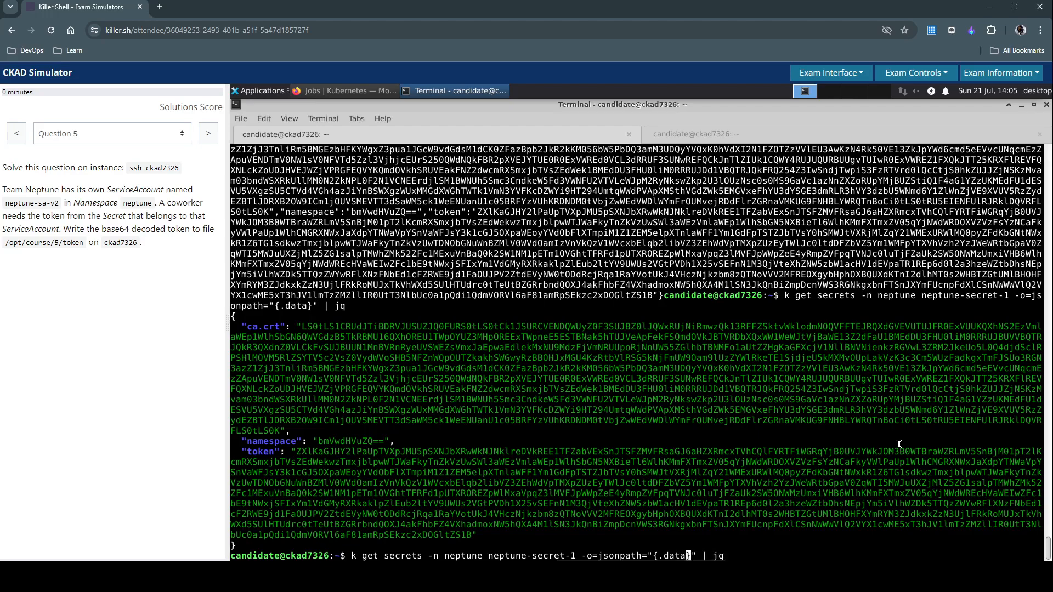
Query only {.data.token} without jq, highlight the encoded token, then clear the terminal
text(to)
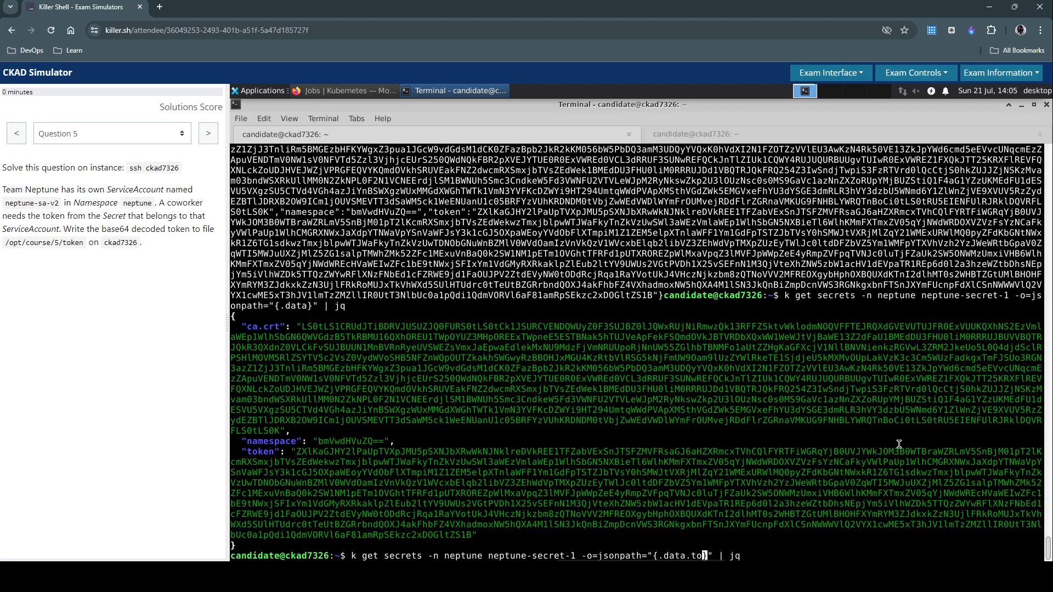
text(ken})
key(Return)
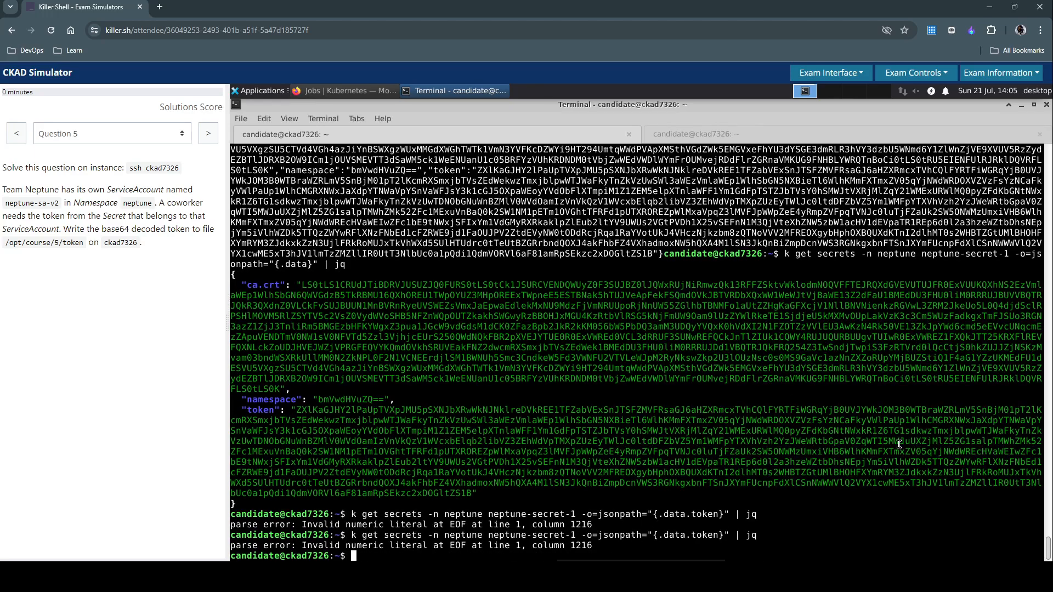
key(Return)
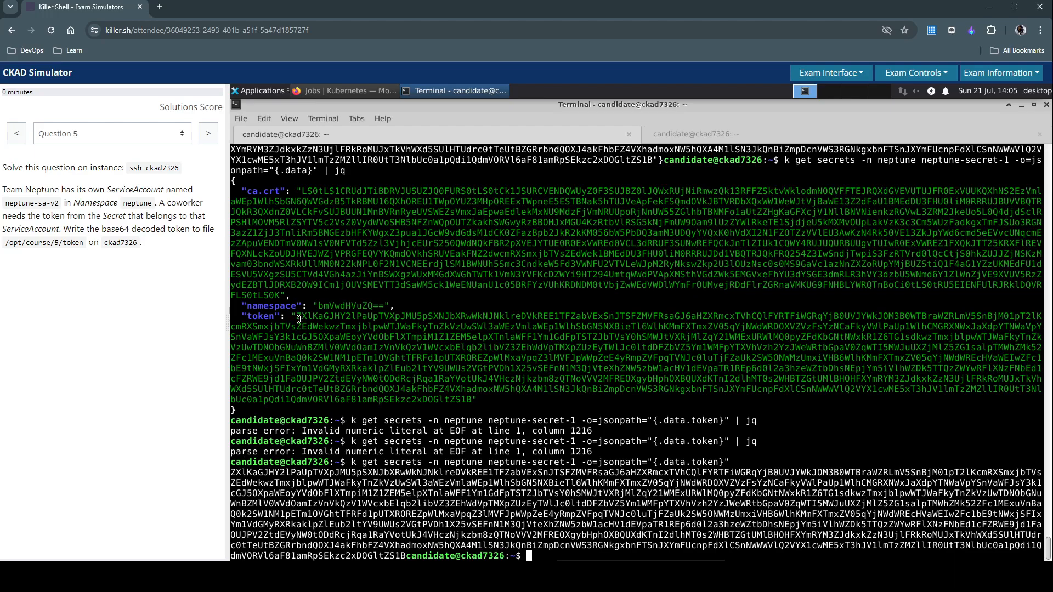
drag(298, 316, 474, 399)
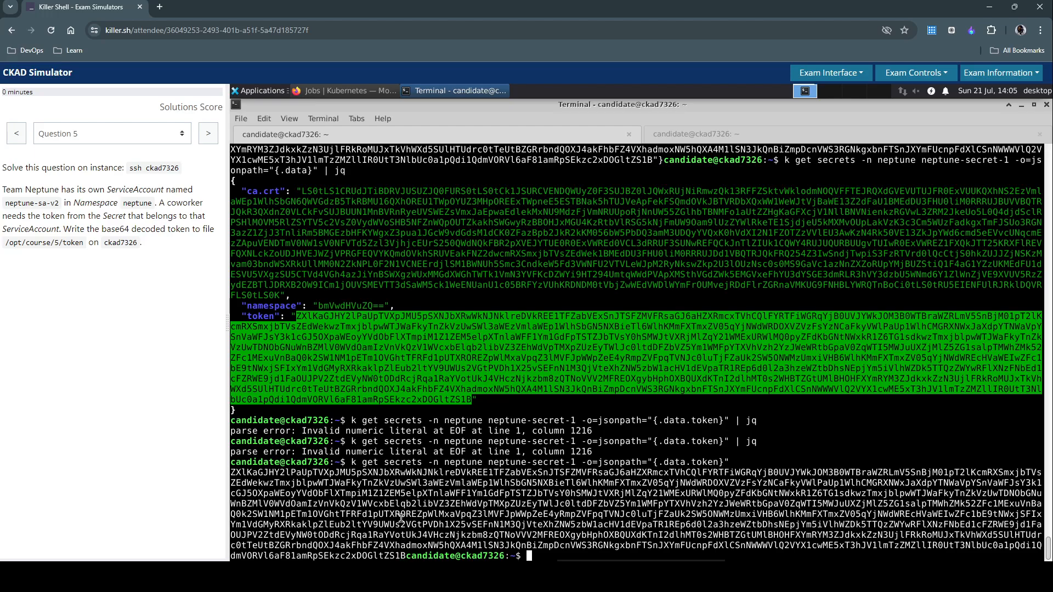
text(clear)
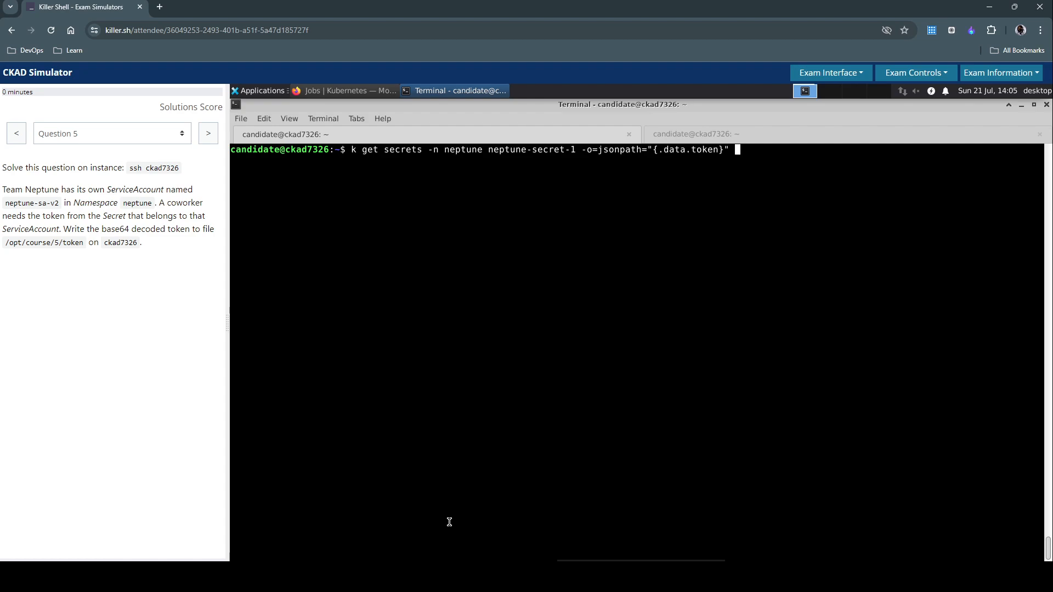
Decode the token with base64 -d and redirect it into /opt/course/5/token
text(|)
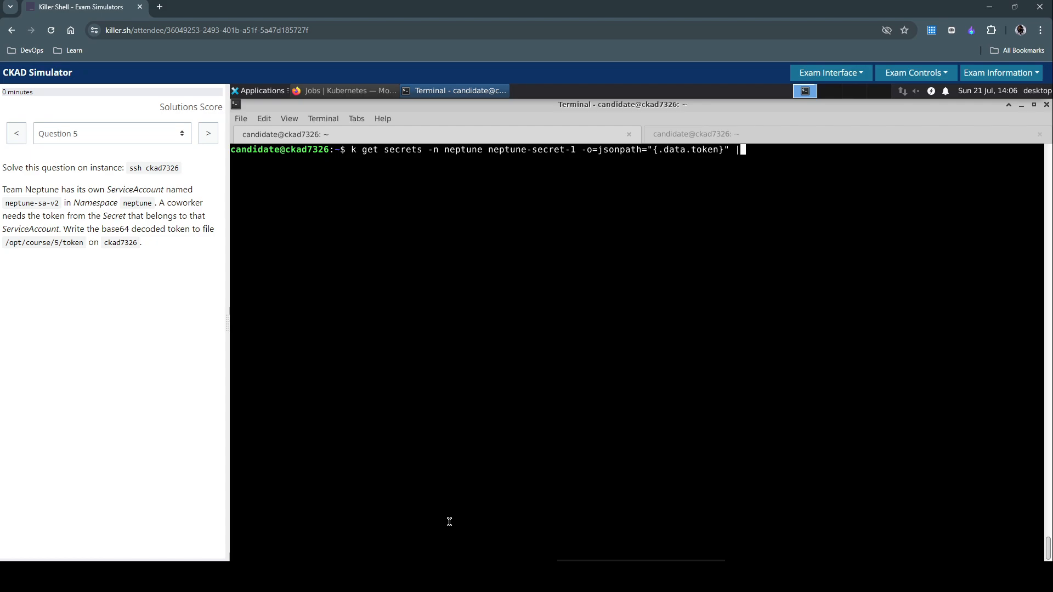
text(base64 -d)
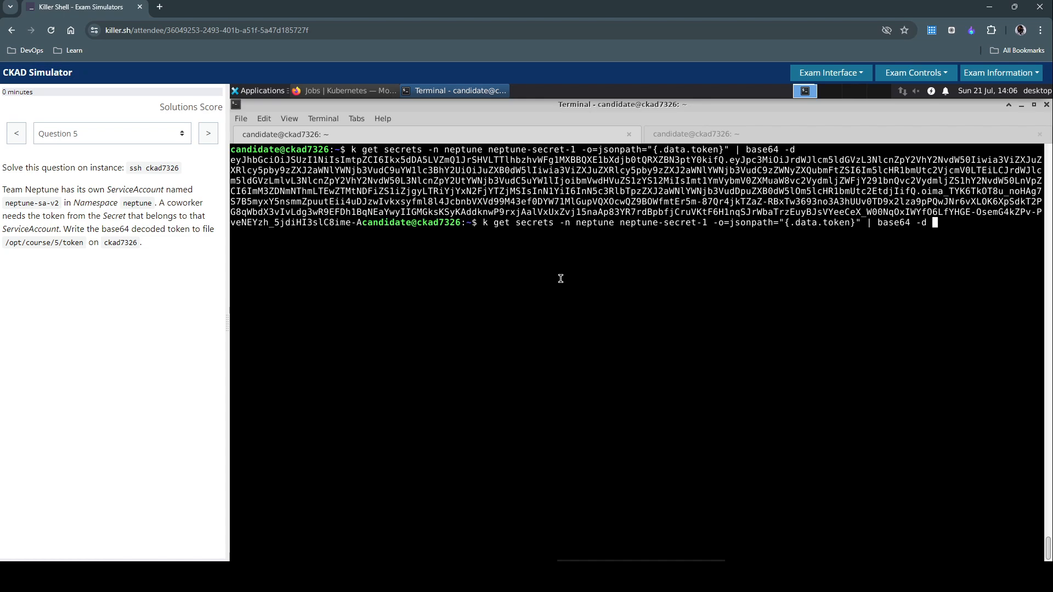
text(> /opt/course/5/token)
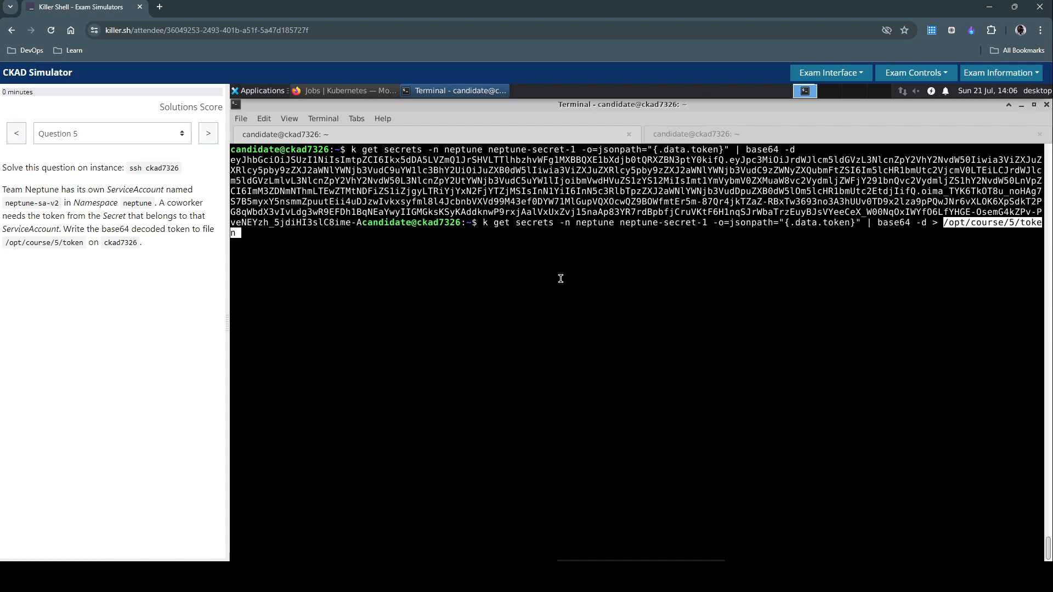
key(Return)
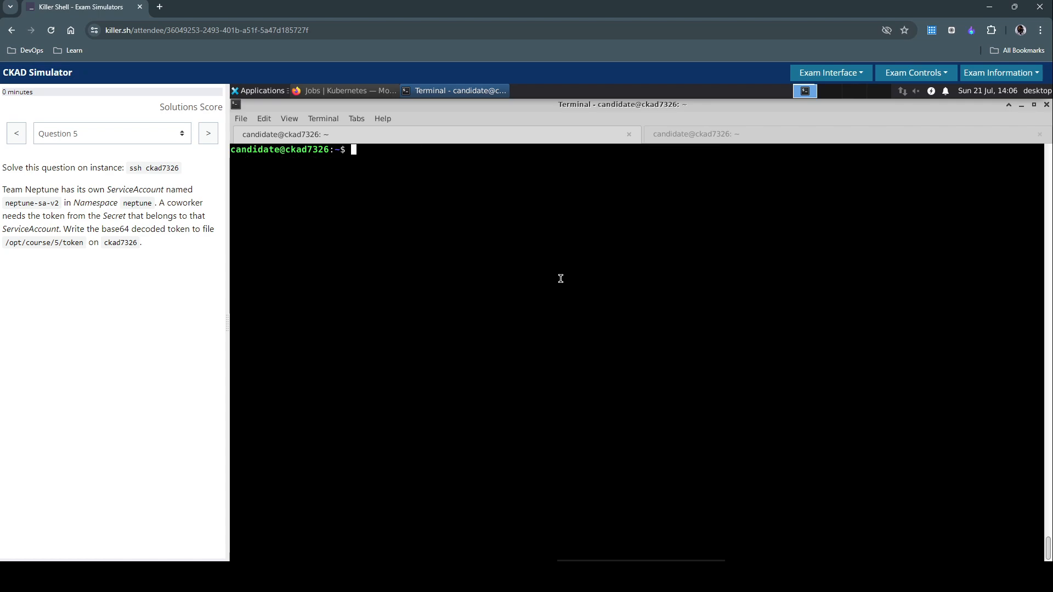
Cat /opt/course/5/token to confirm it holds the decoded token
text(cat /opt/course/5/token)
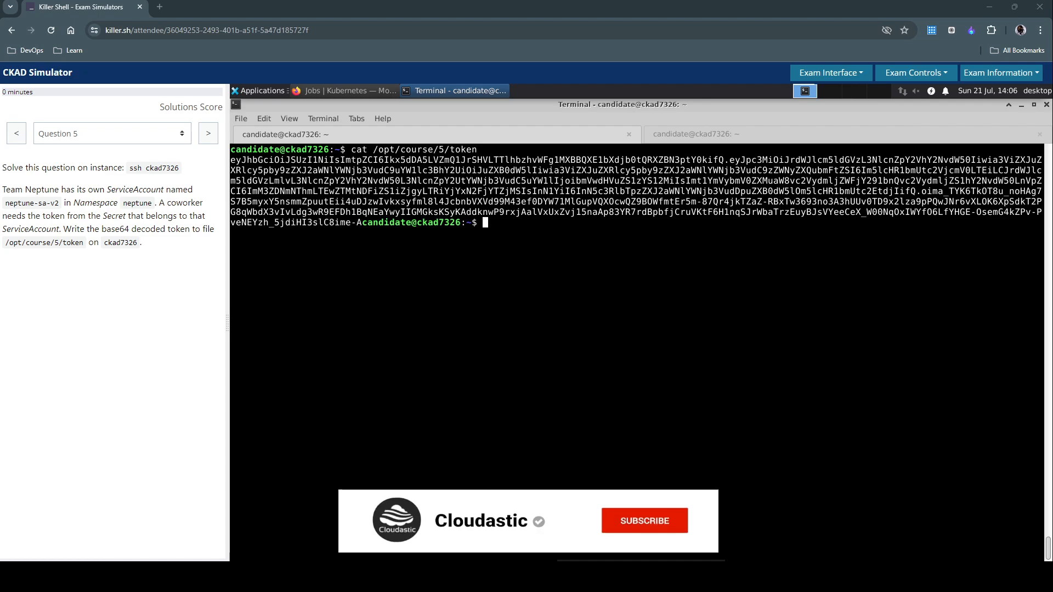
click(643, 519)
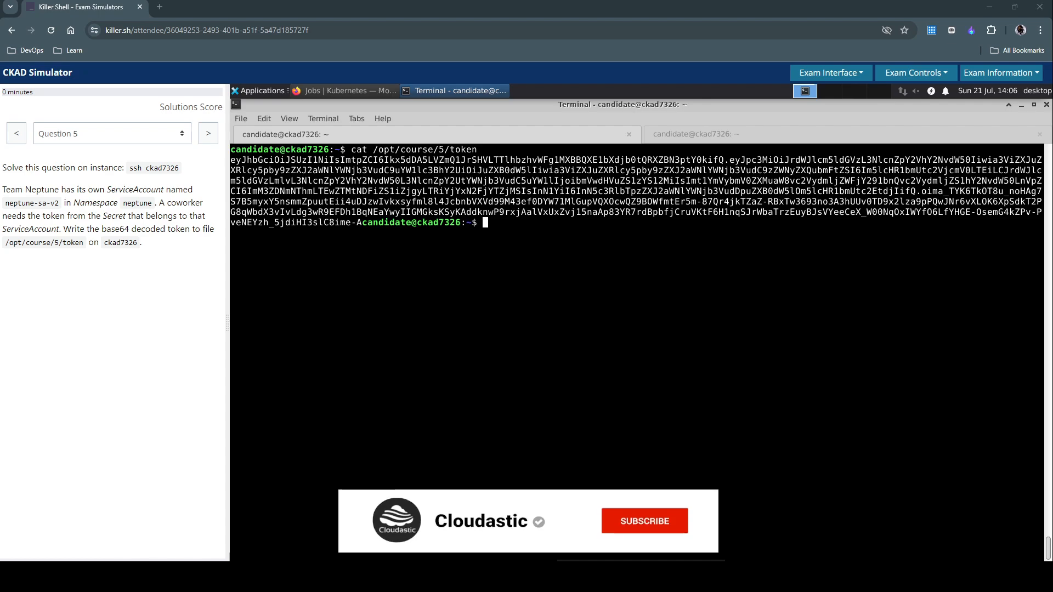
click(643, 519)
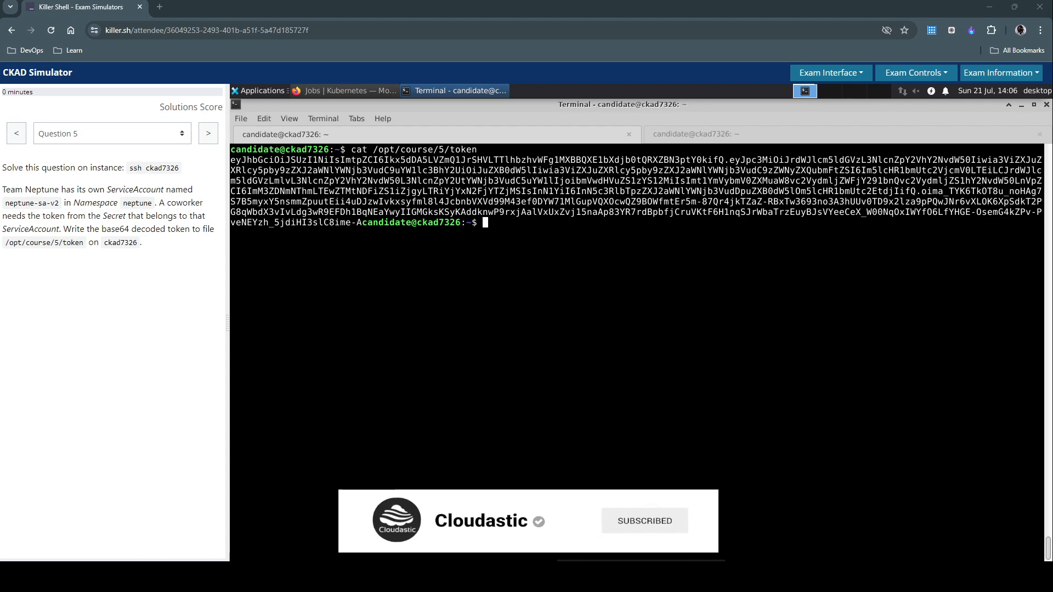